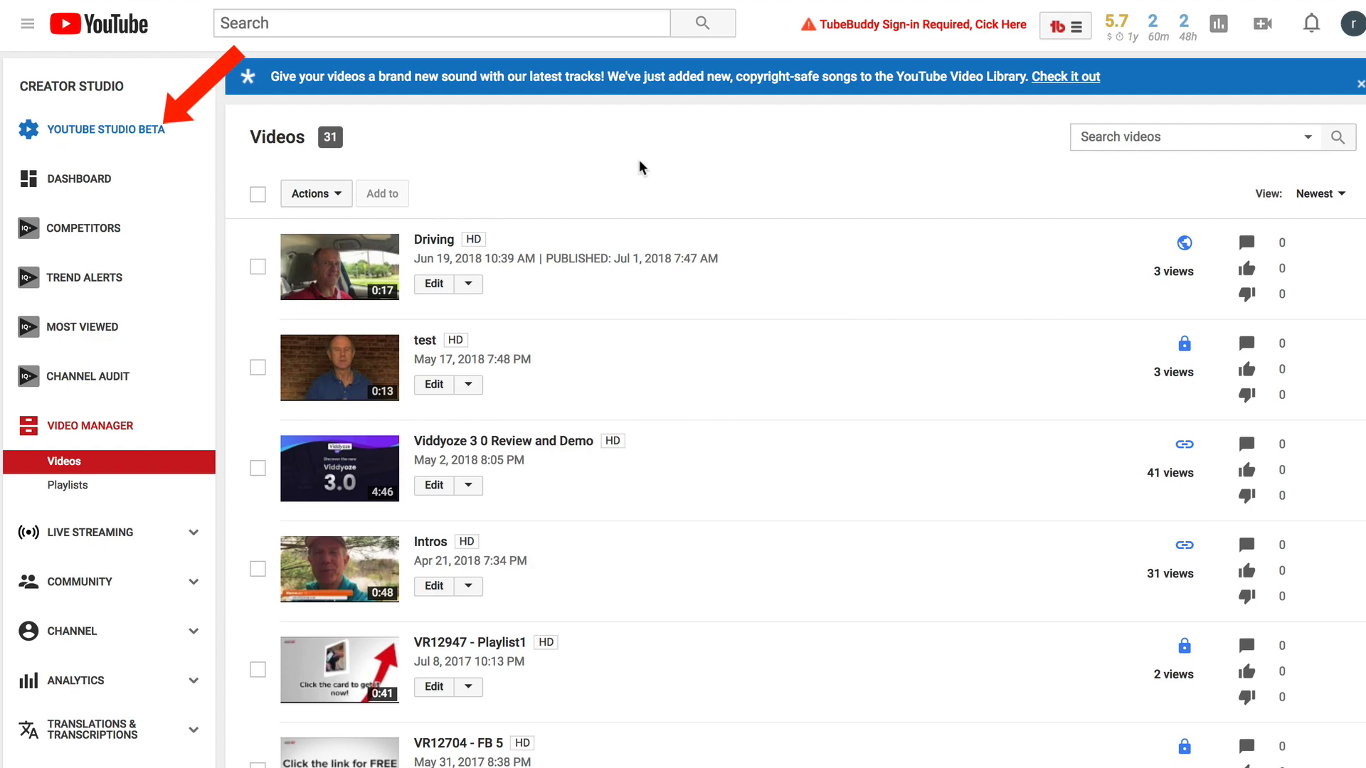
Switch to YouTube Studio Beta and go to the Driving video's details
click(106, 129)
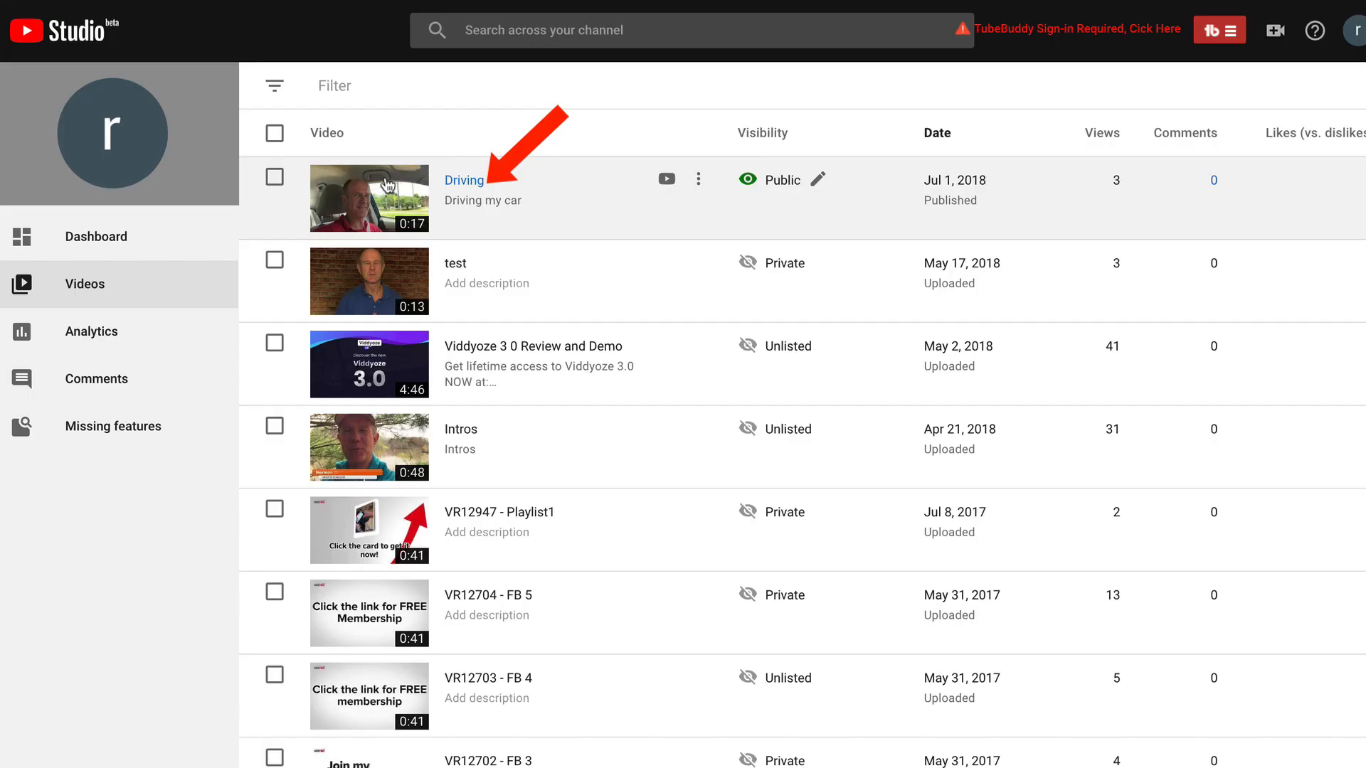
mouse_move(468, 185)
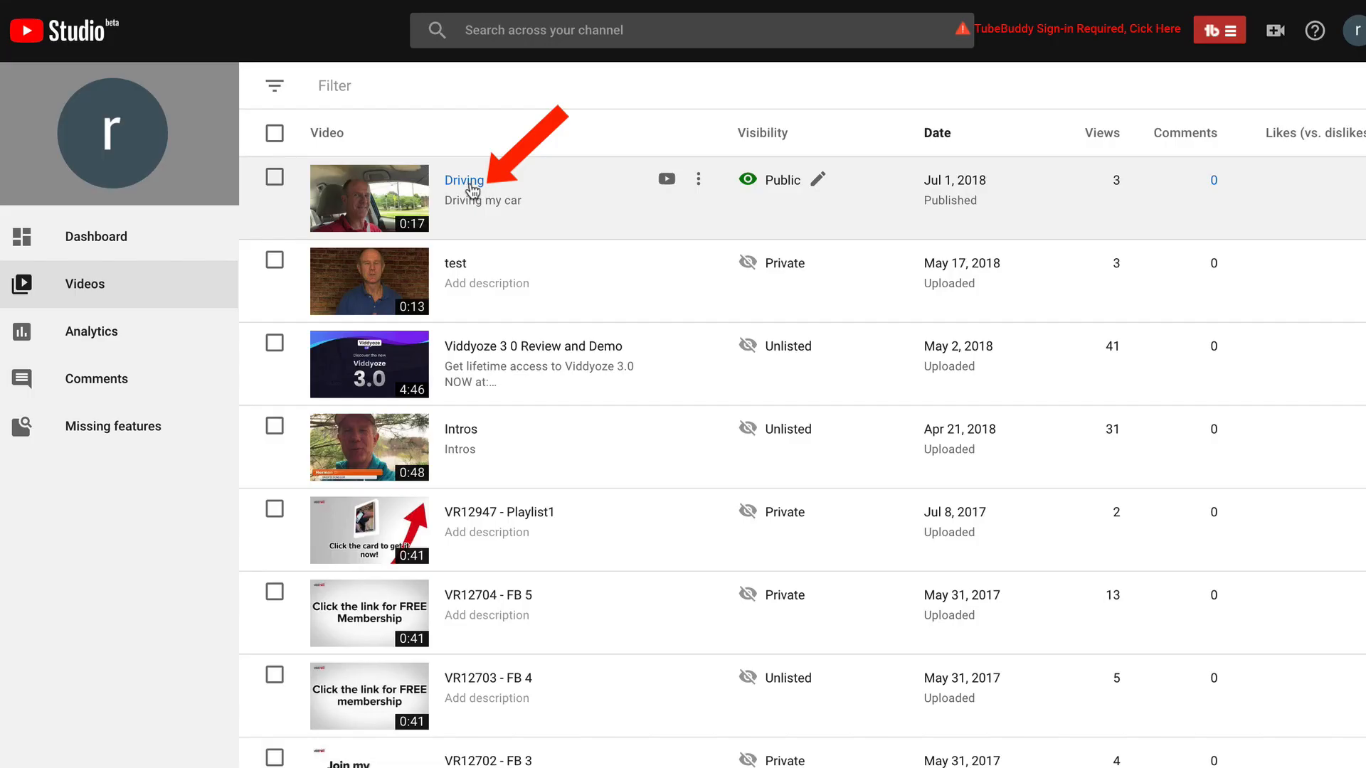
click(464, 181)
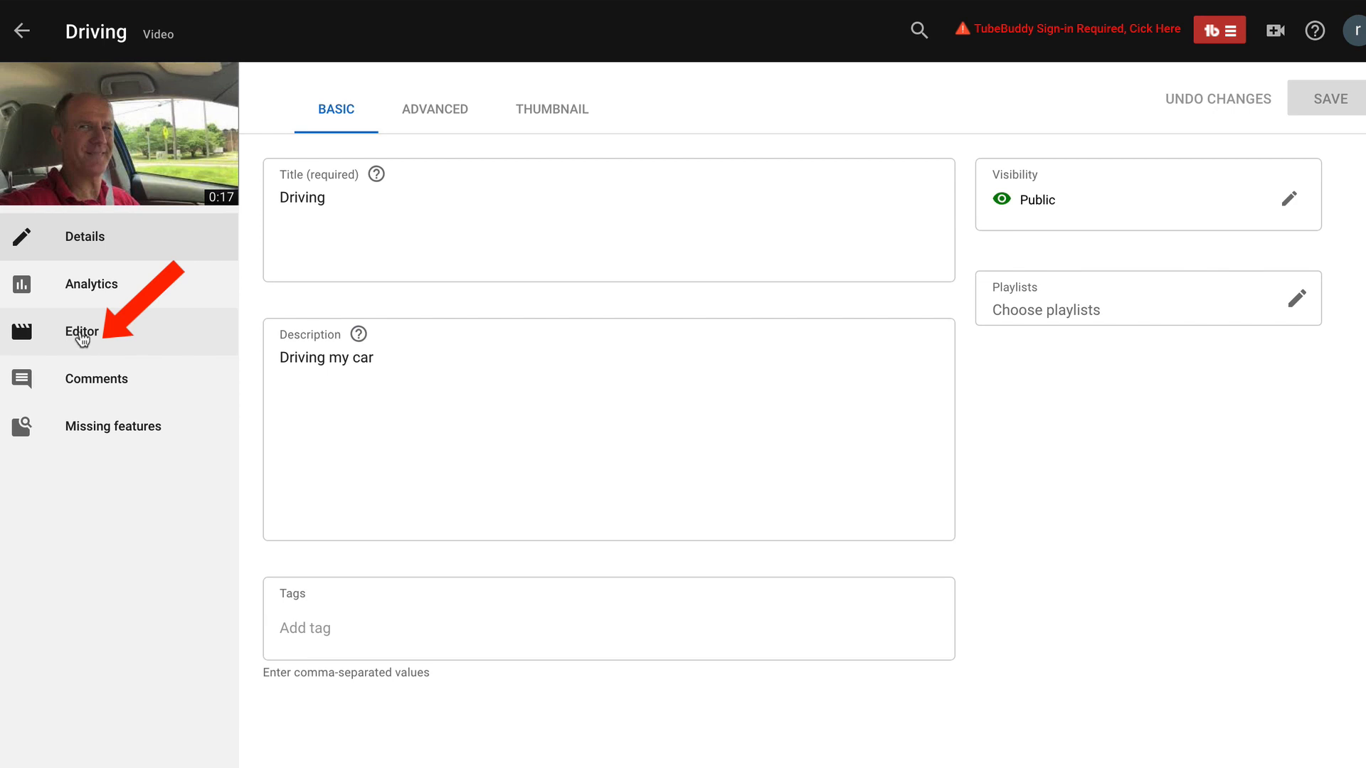
Go to the Editor for the Driving video, reaching its welcome screen
click(81, 331)
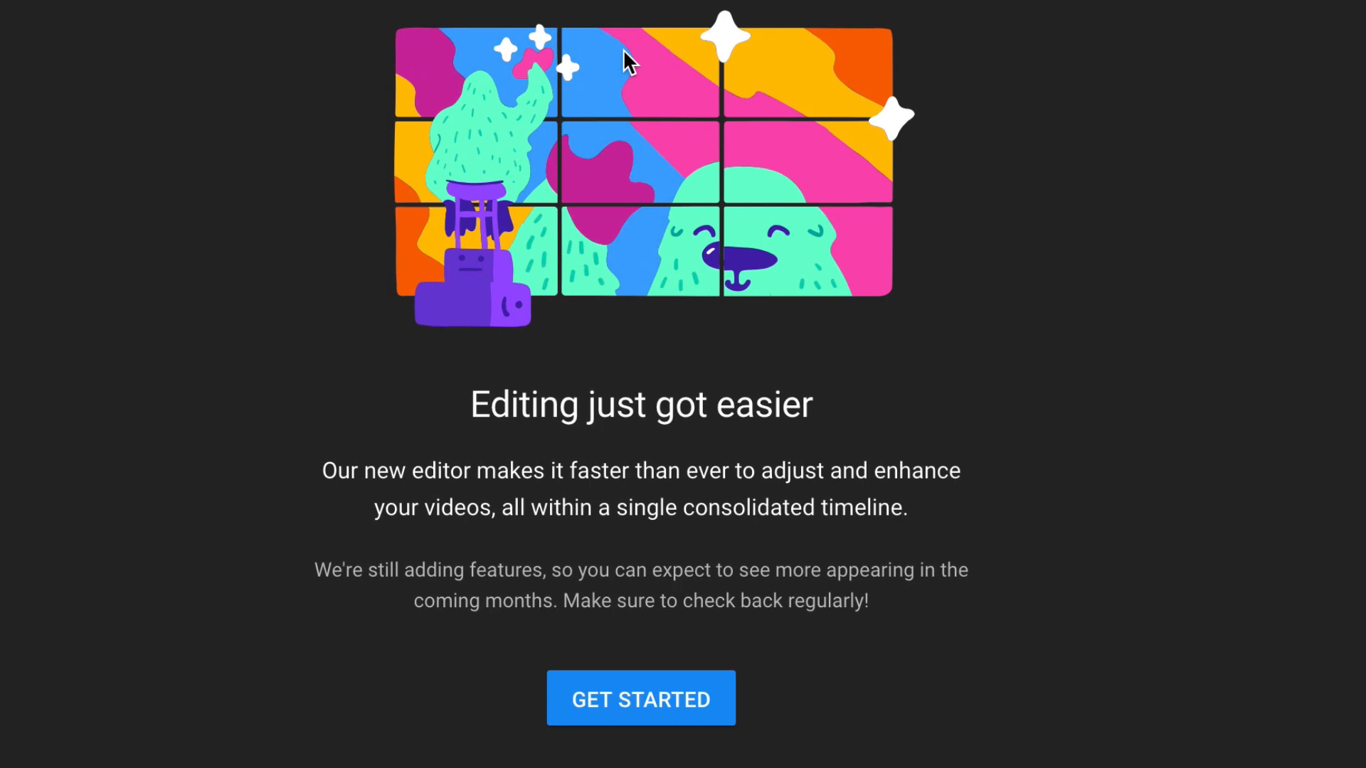
mouse_move(370, 497)
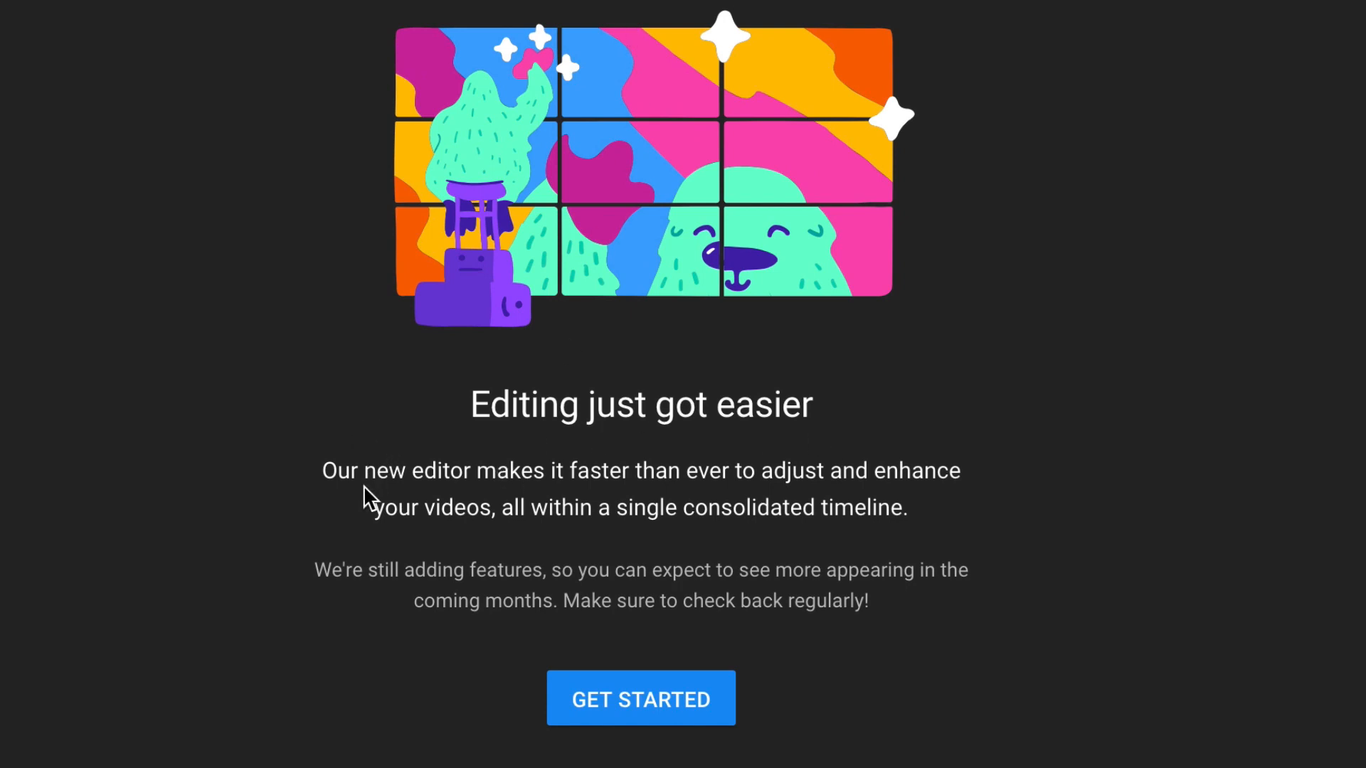
mouse_move(949, 499)
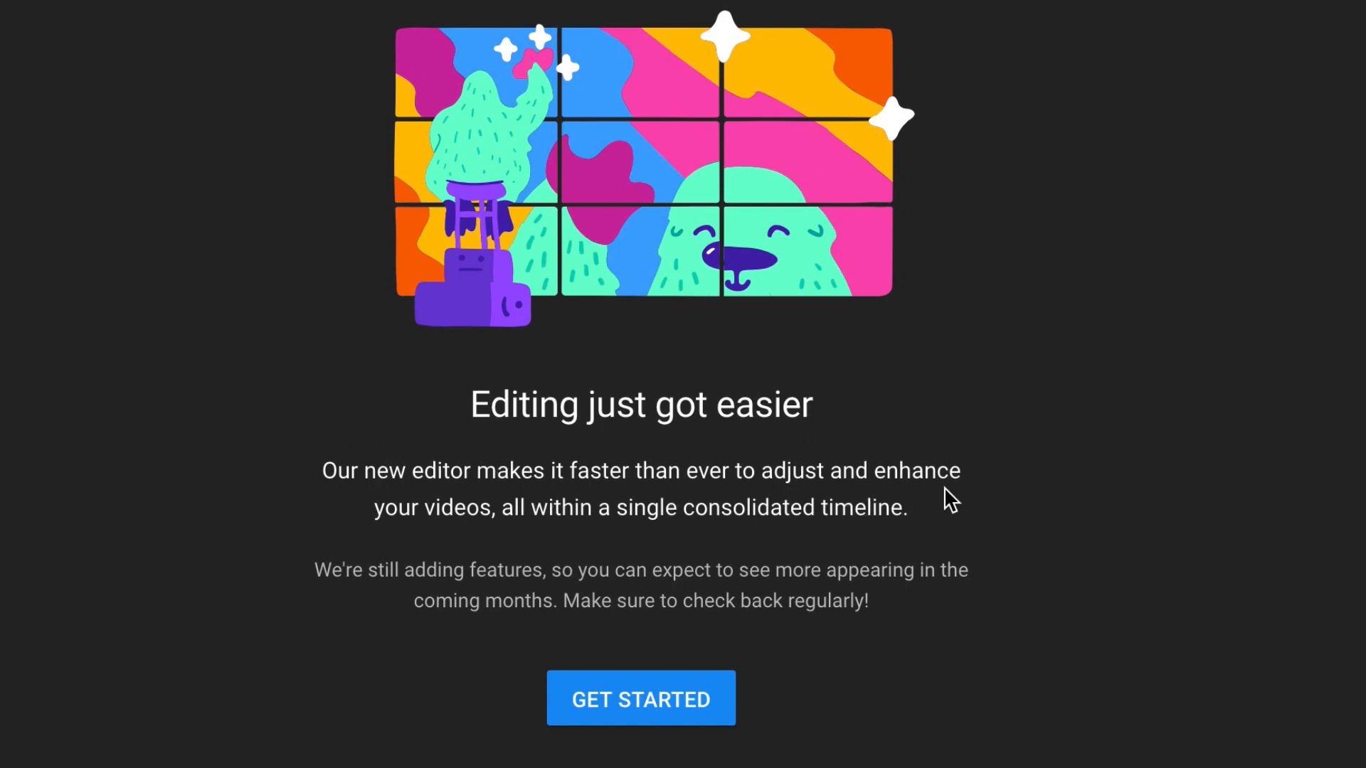
mouse_move(599, 516)
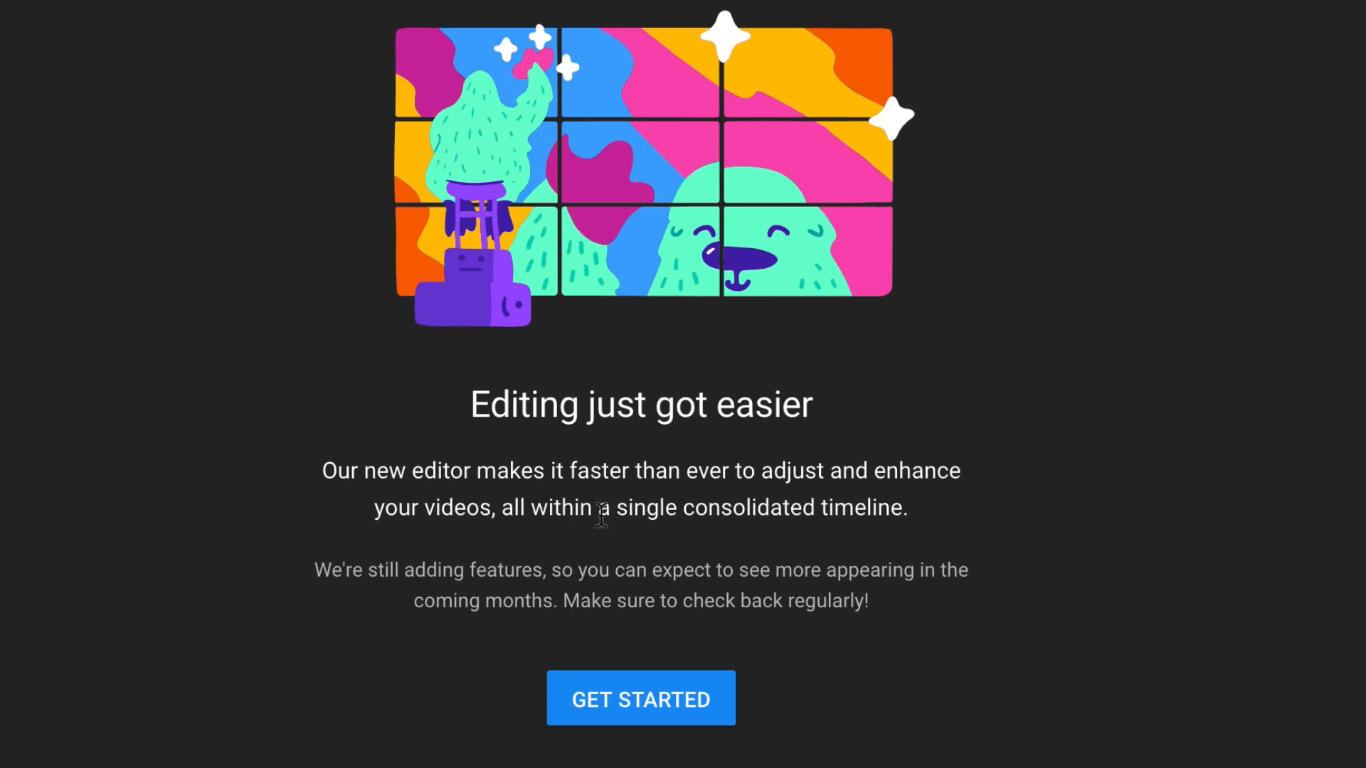
mouse_move(947, 533)
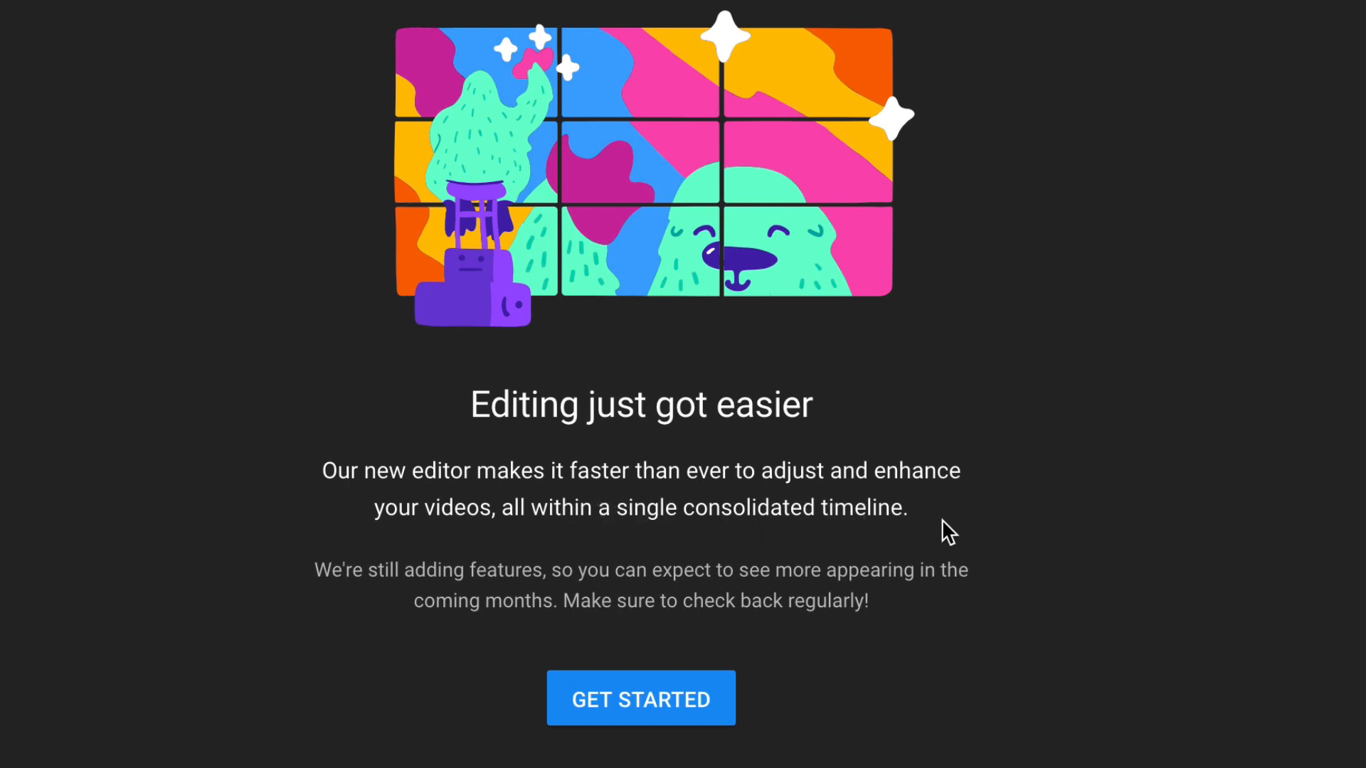
mouse_move(765, 577)
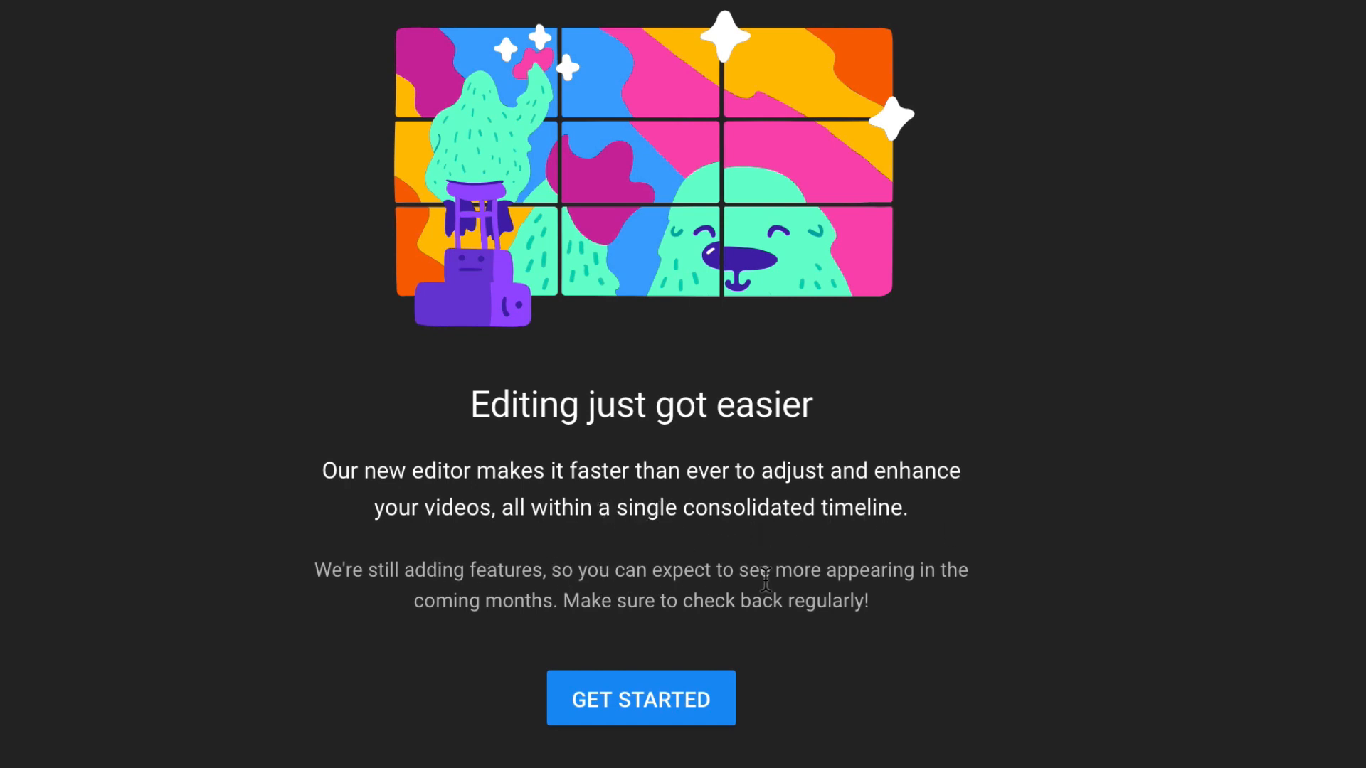
mouse_move(679, 626)
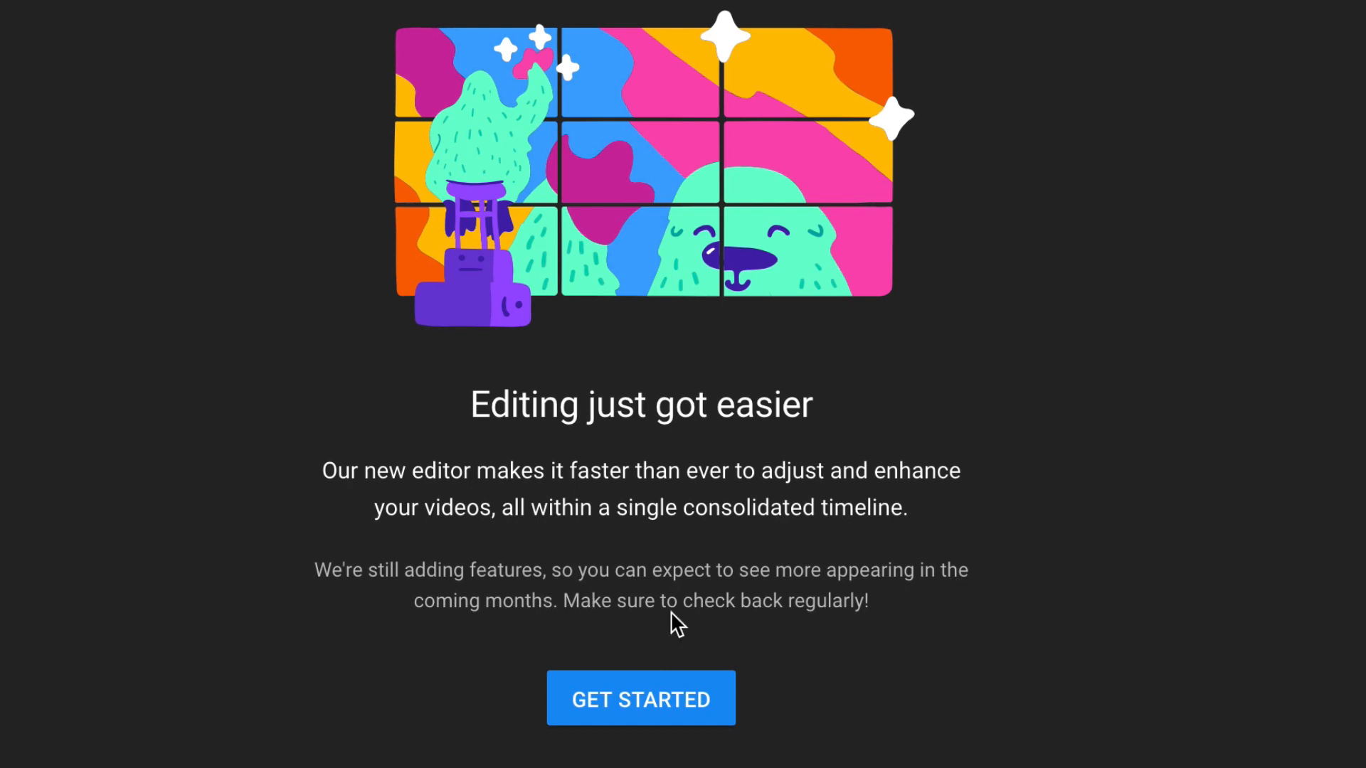
mouse_move(898, 626)
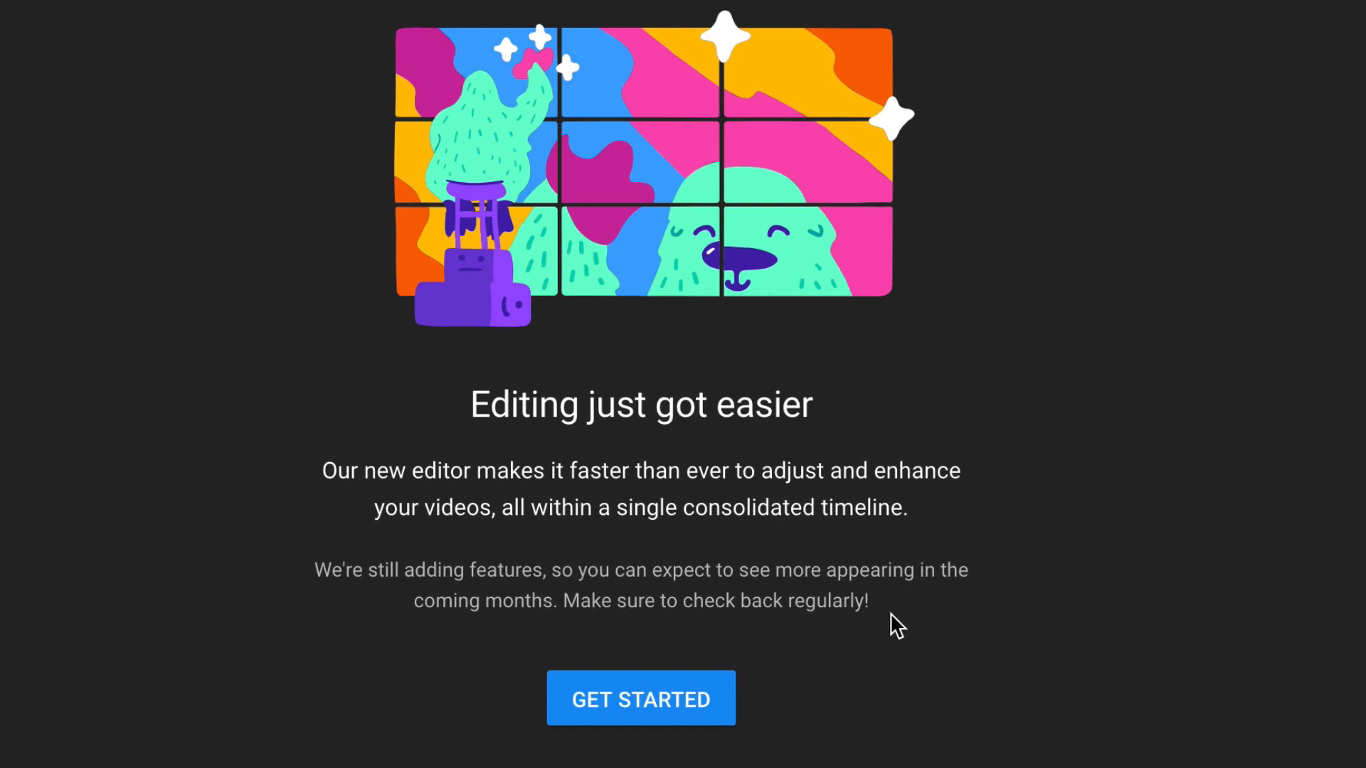
Get started past the welcome screen to the Driving video's timeline and trim editor
click(640, 697)
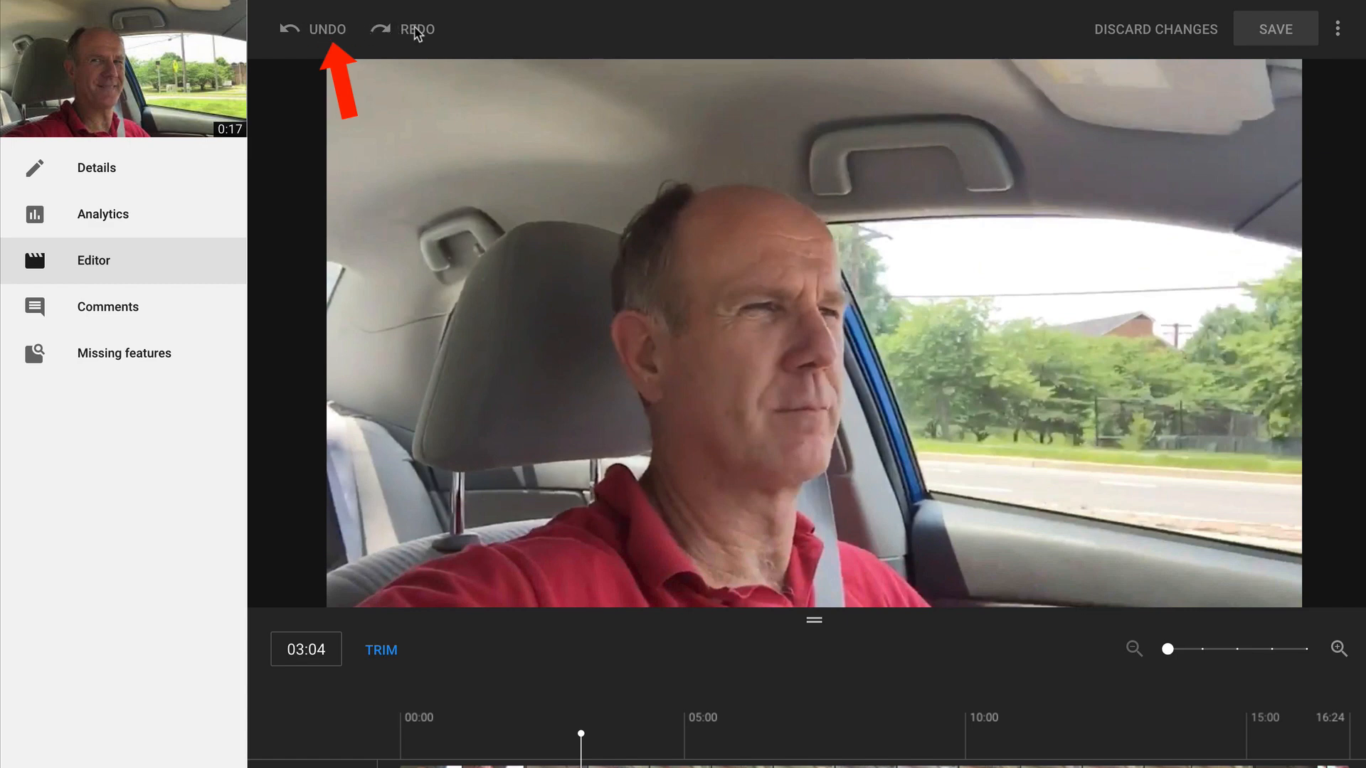
mouse_move(1167, 37)
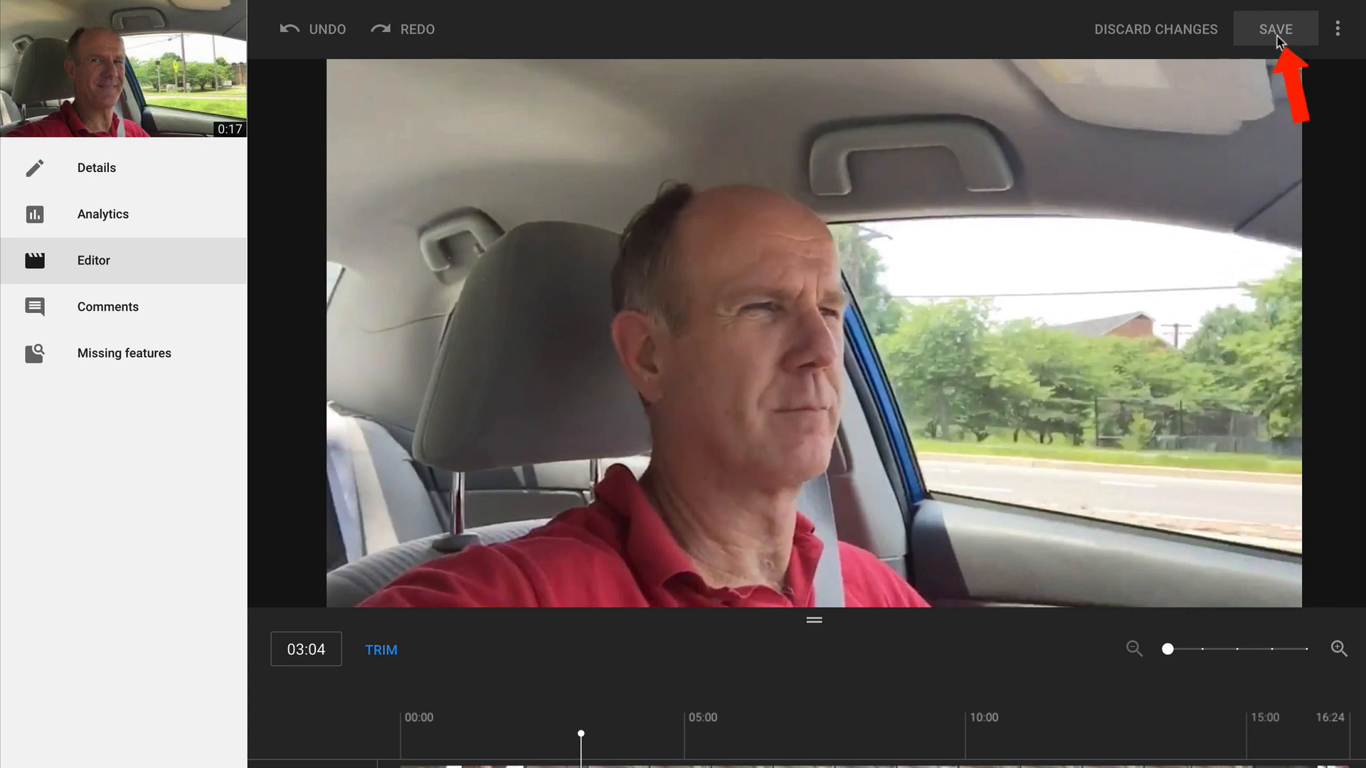
mouse_move(1289, 41)
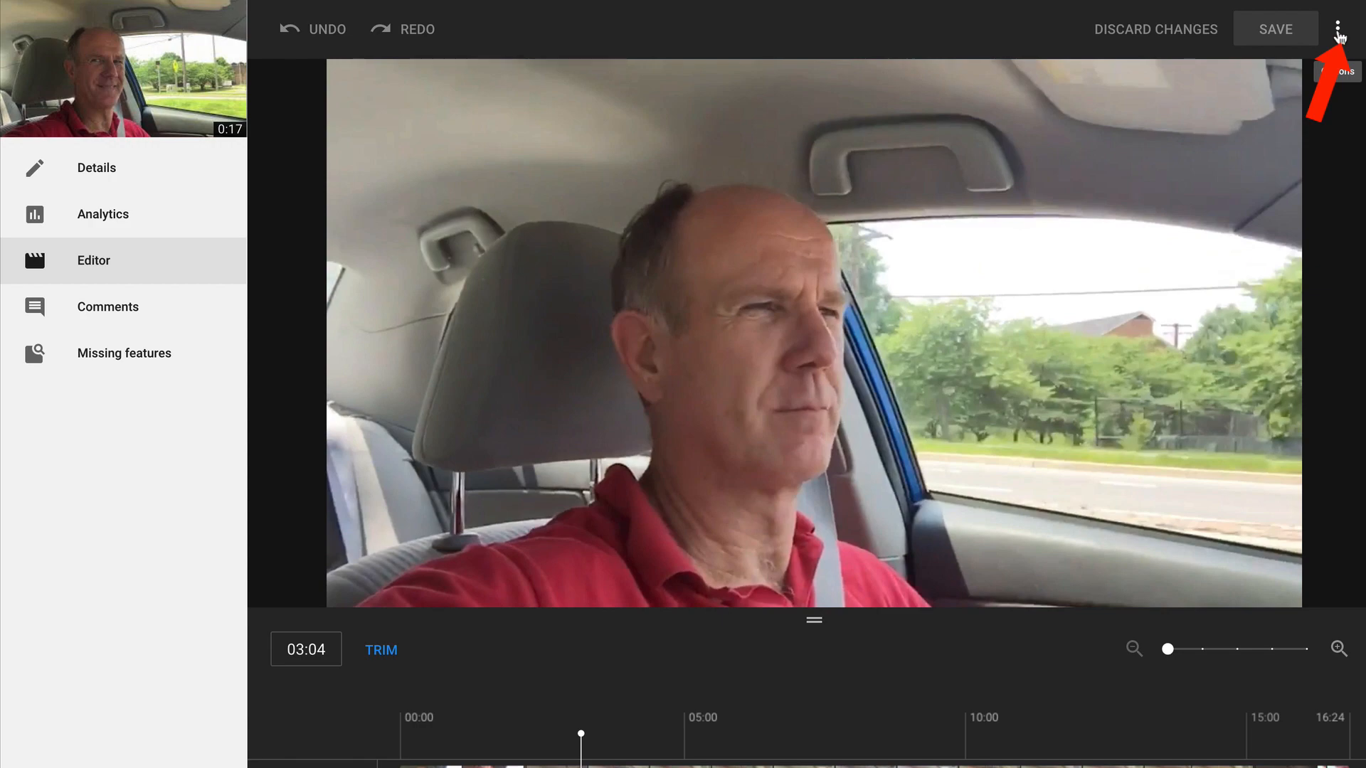
Show the editor's keyboard shortcuts and scroll down to the seek and volume shortcuts
click(1341, 28)
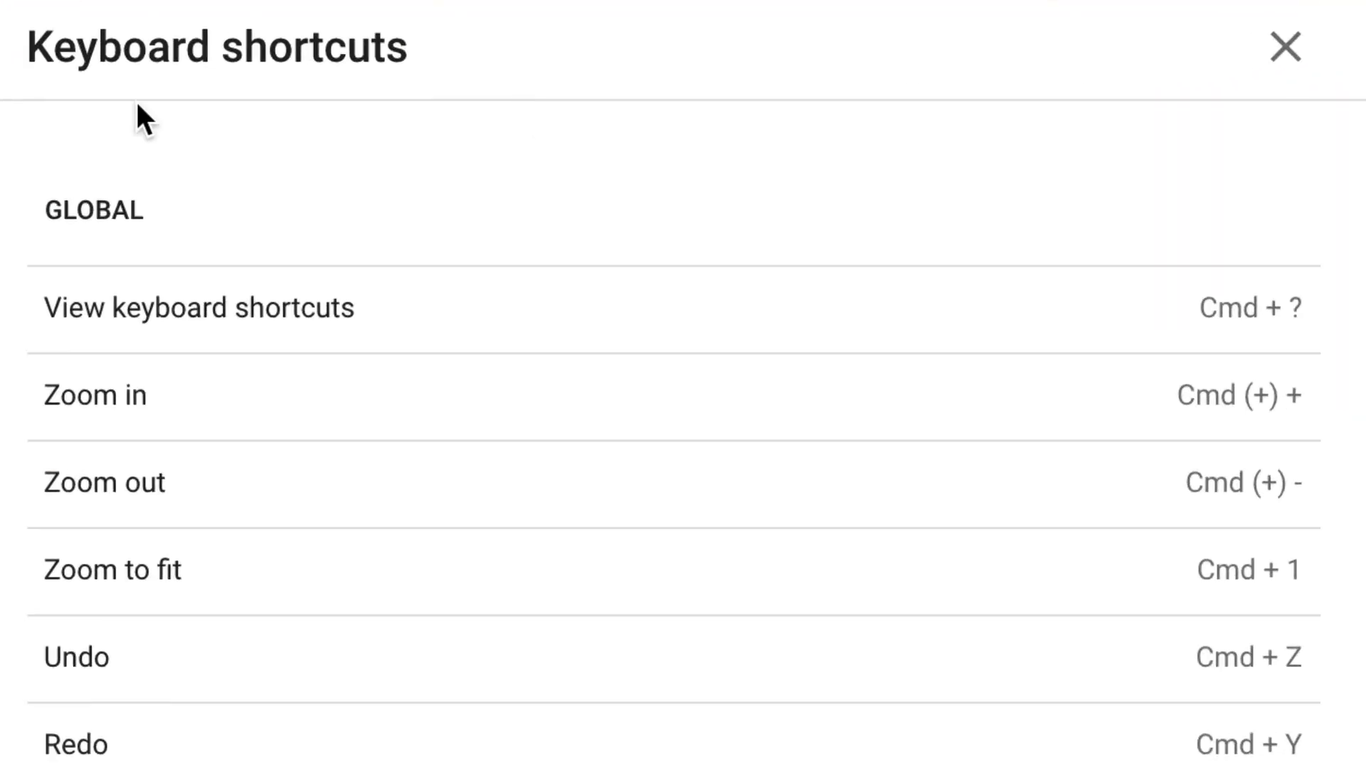
mouse_move(225, 480)
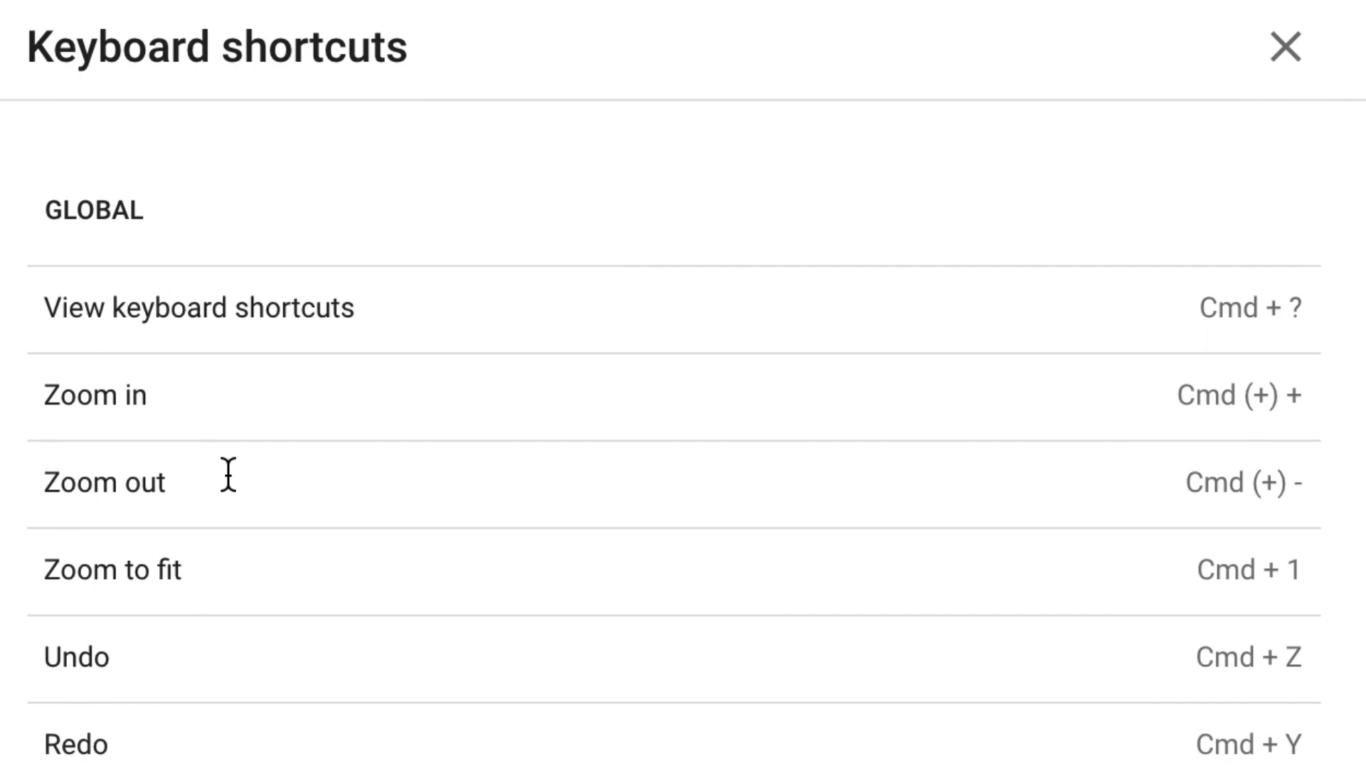
scroll(down, 3)
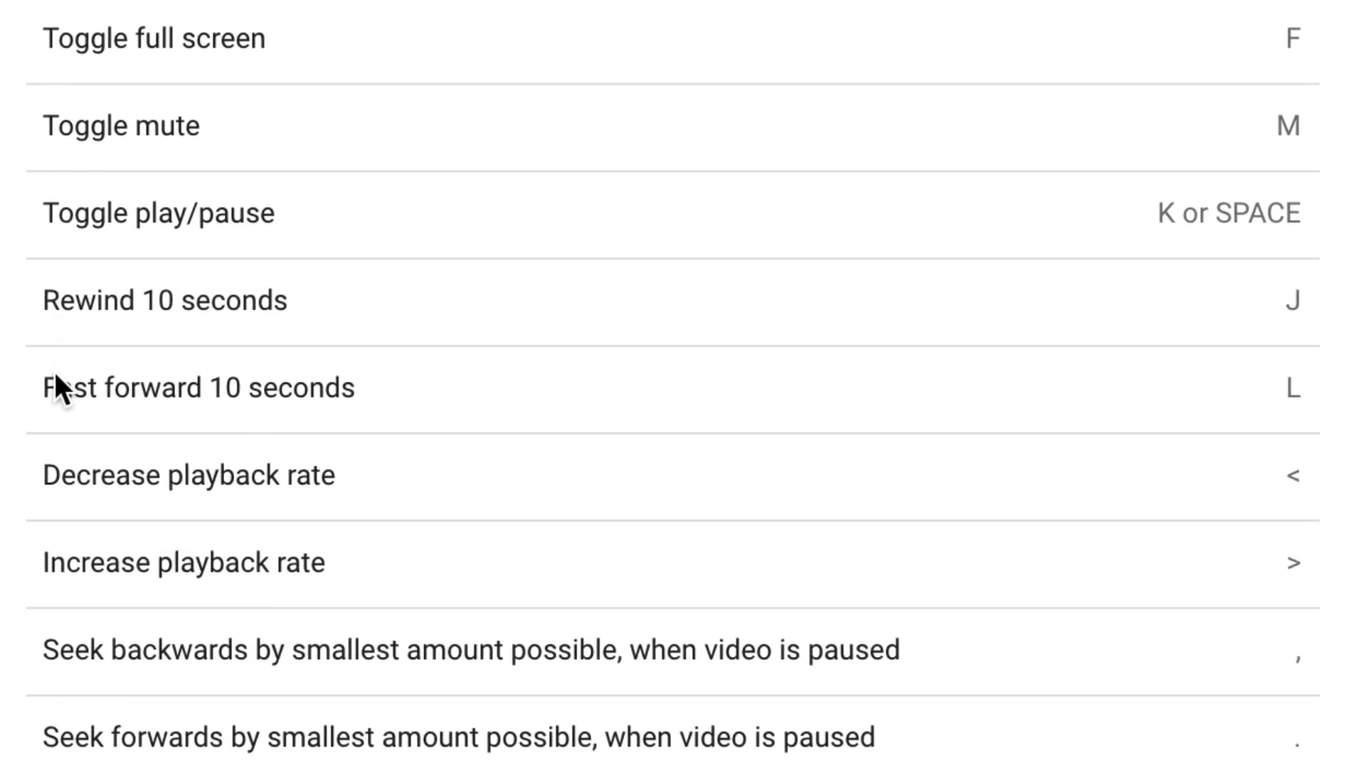
scroll(down, 3)
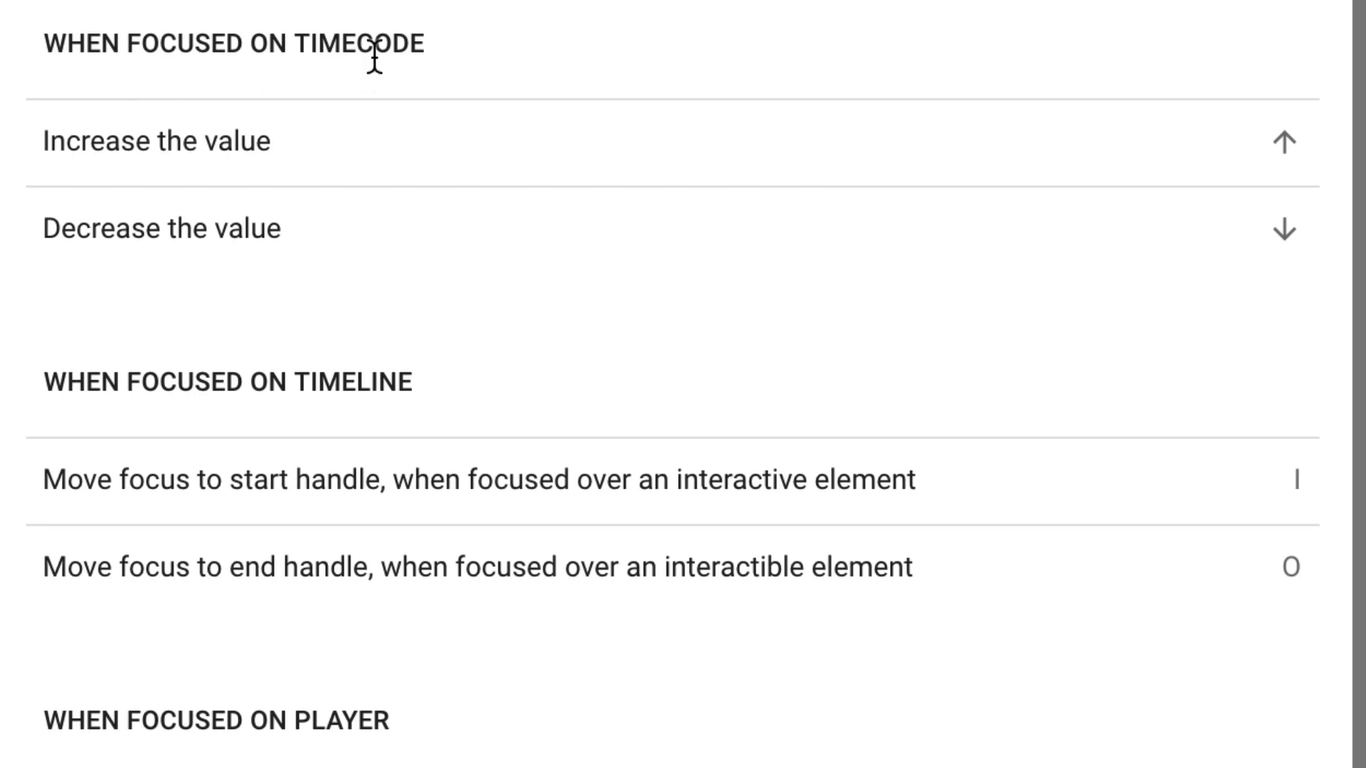
mouse_move(364, 253)
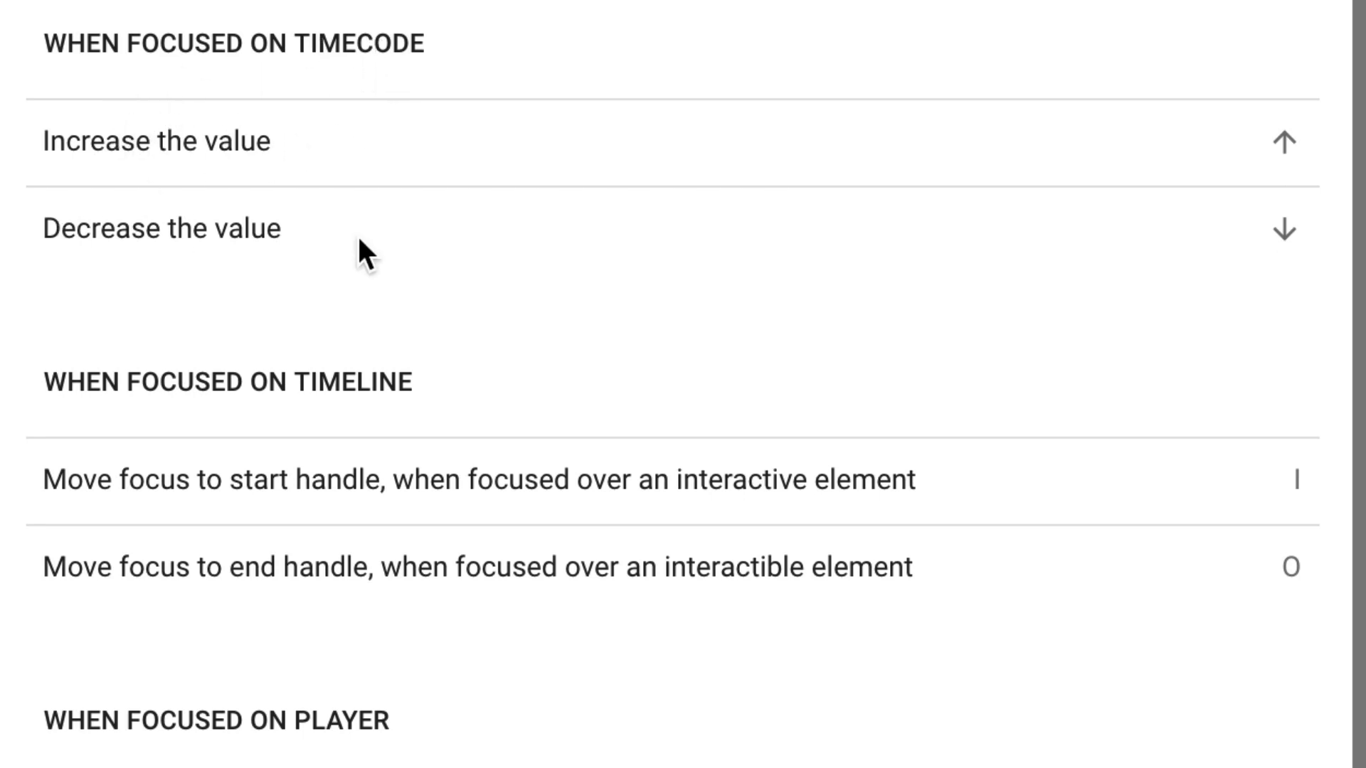
scroll(down, 3)
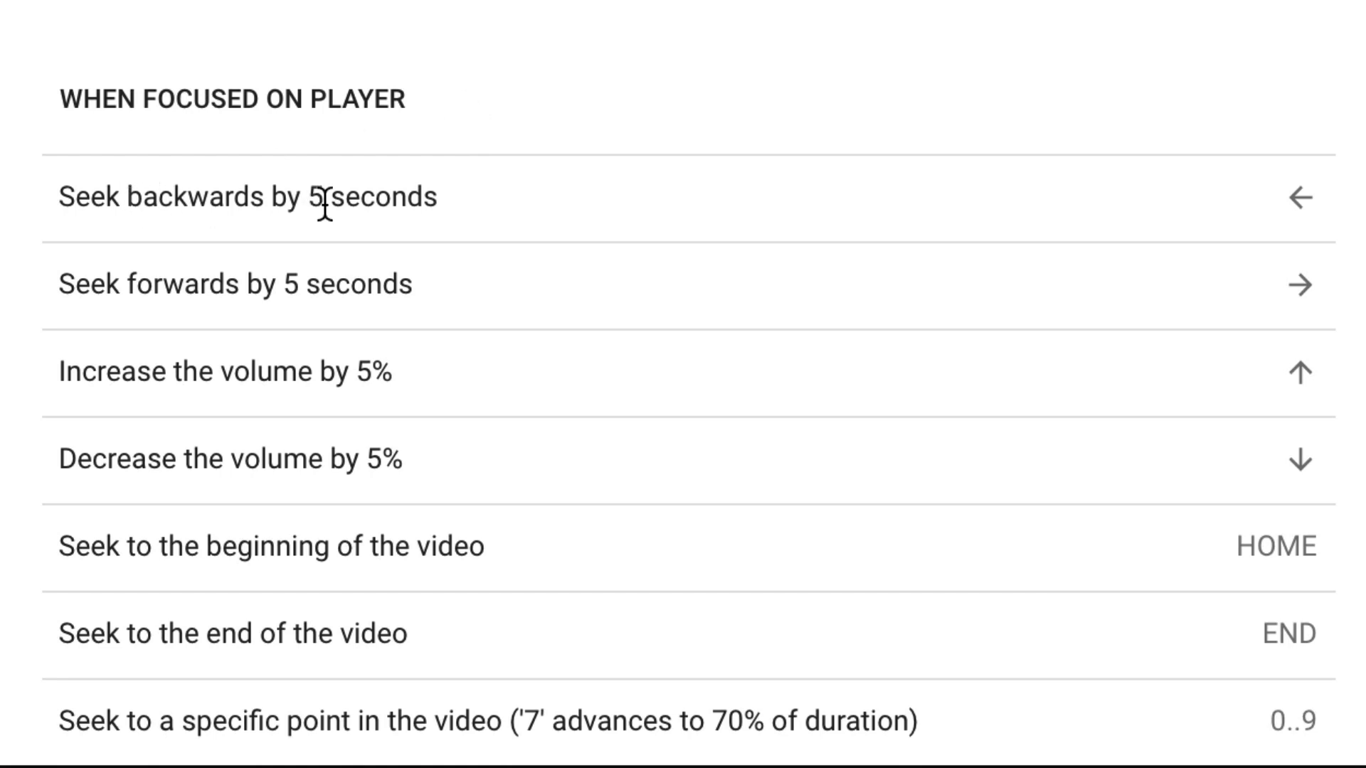
mouse_move(1235, 244)
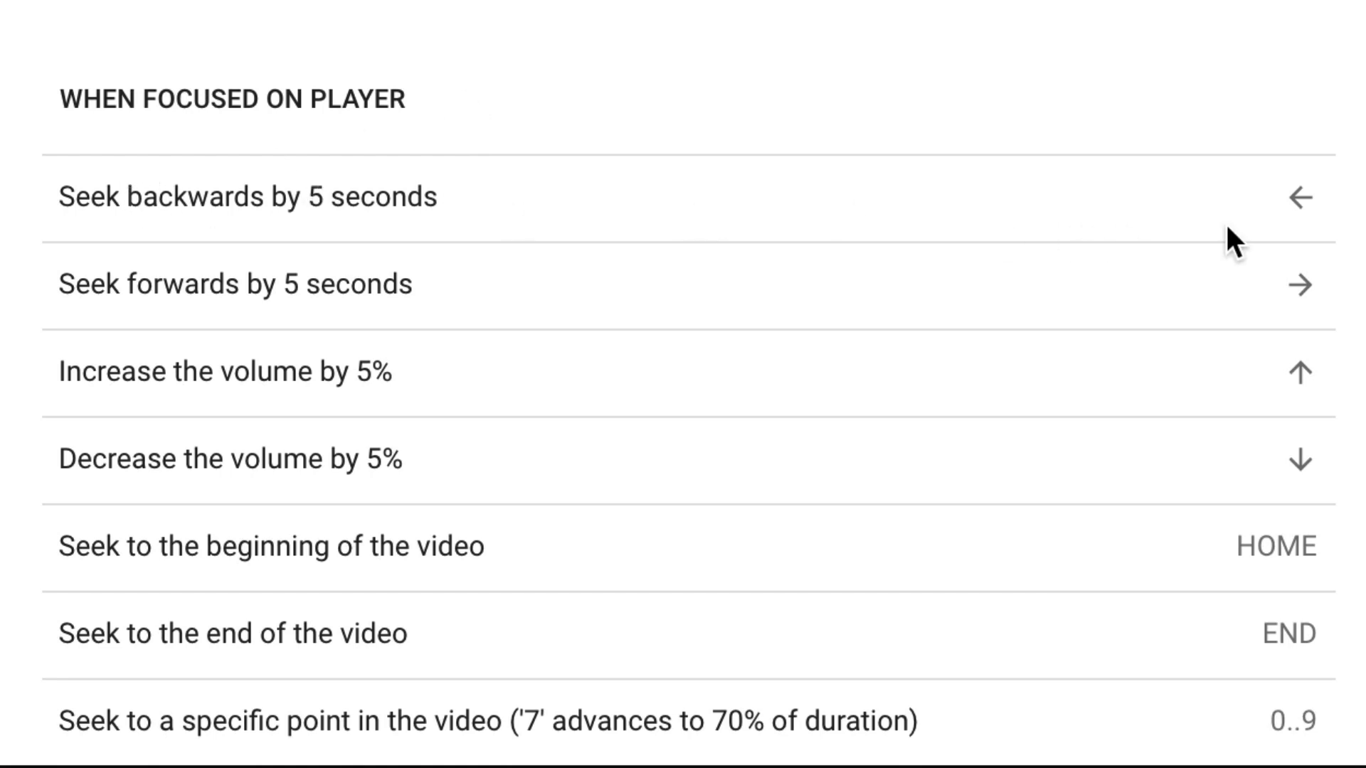
mouse_move(302, 295)
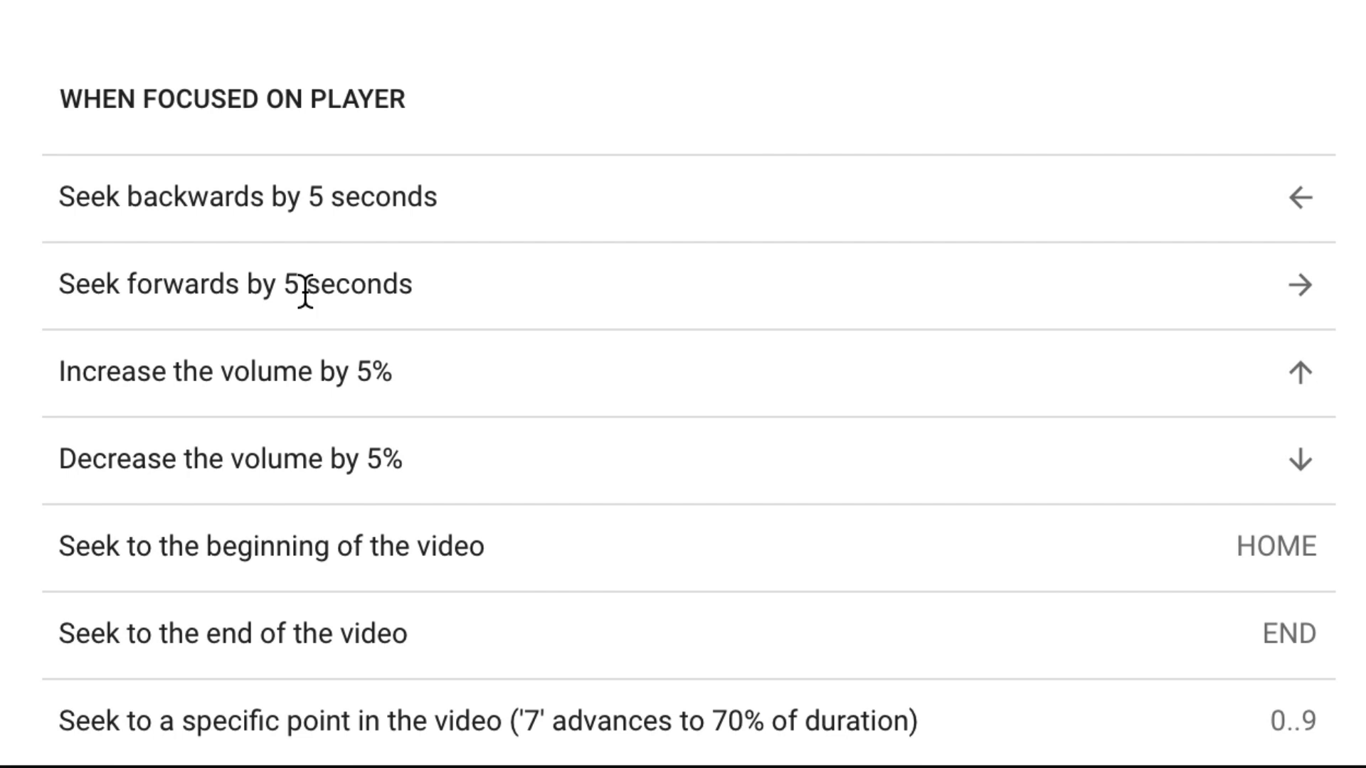
mouse_move(457, 382)
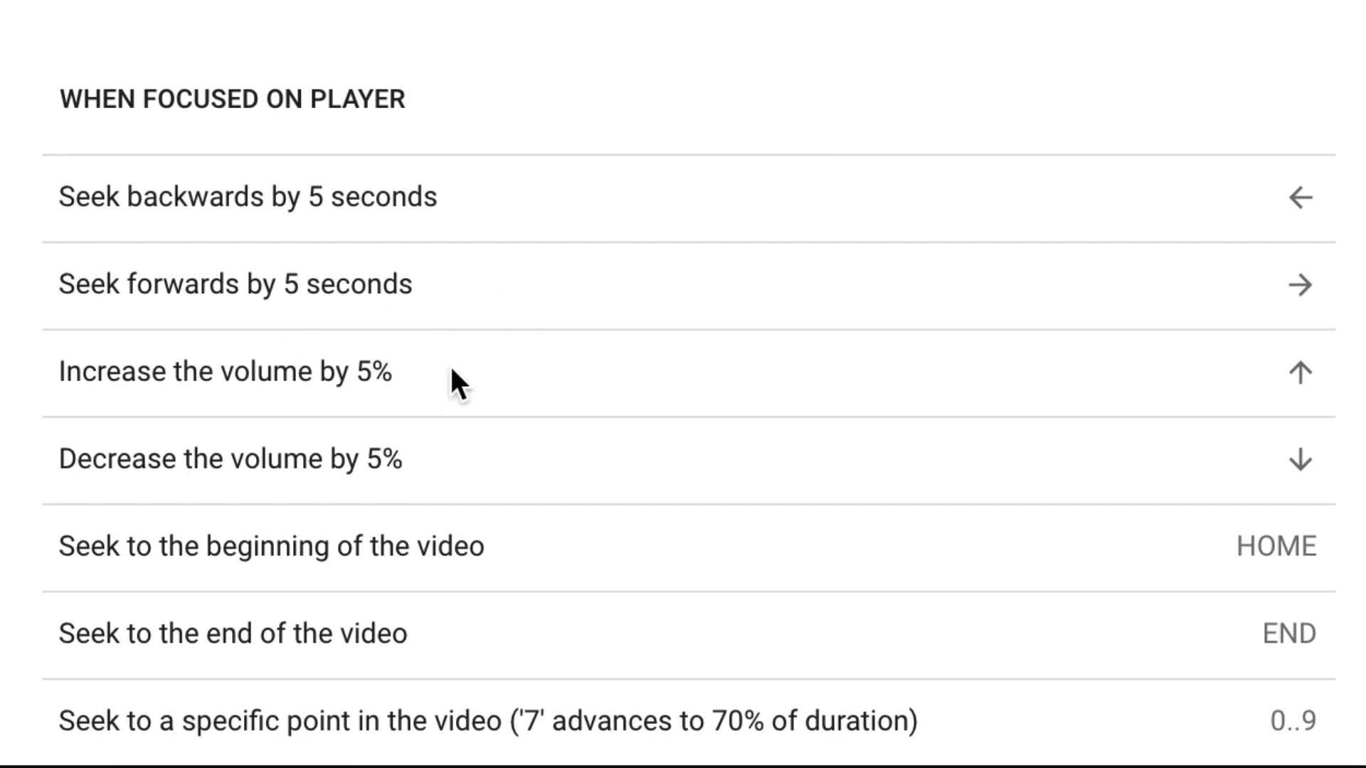
mouse_move(130, 457)
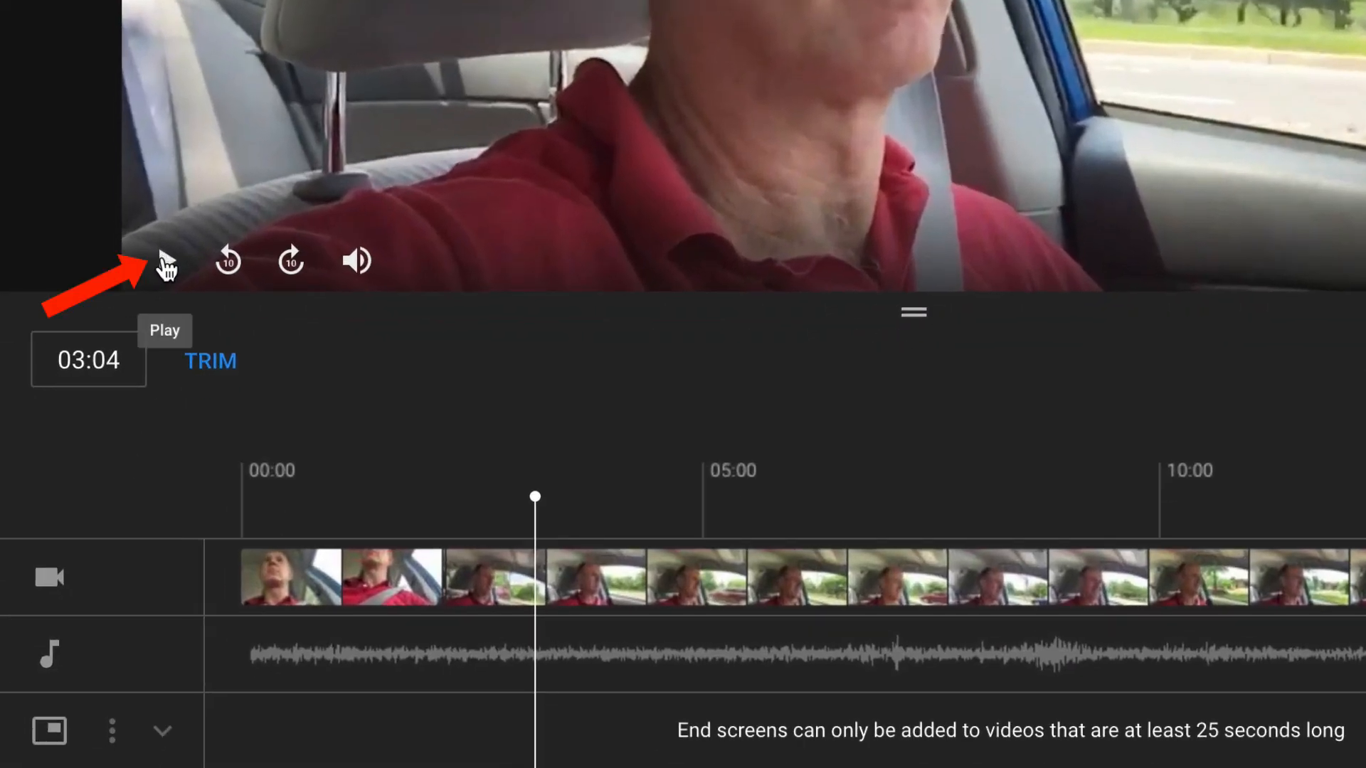
mouse_move(227, 260)
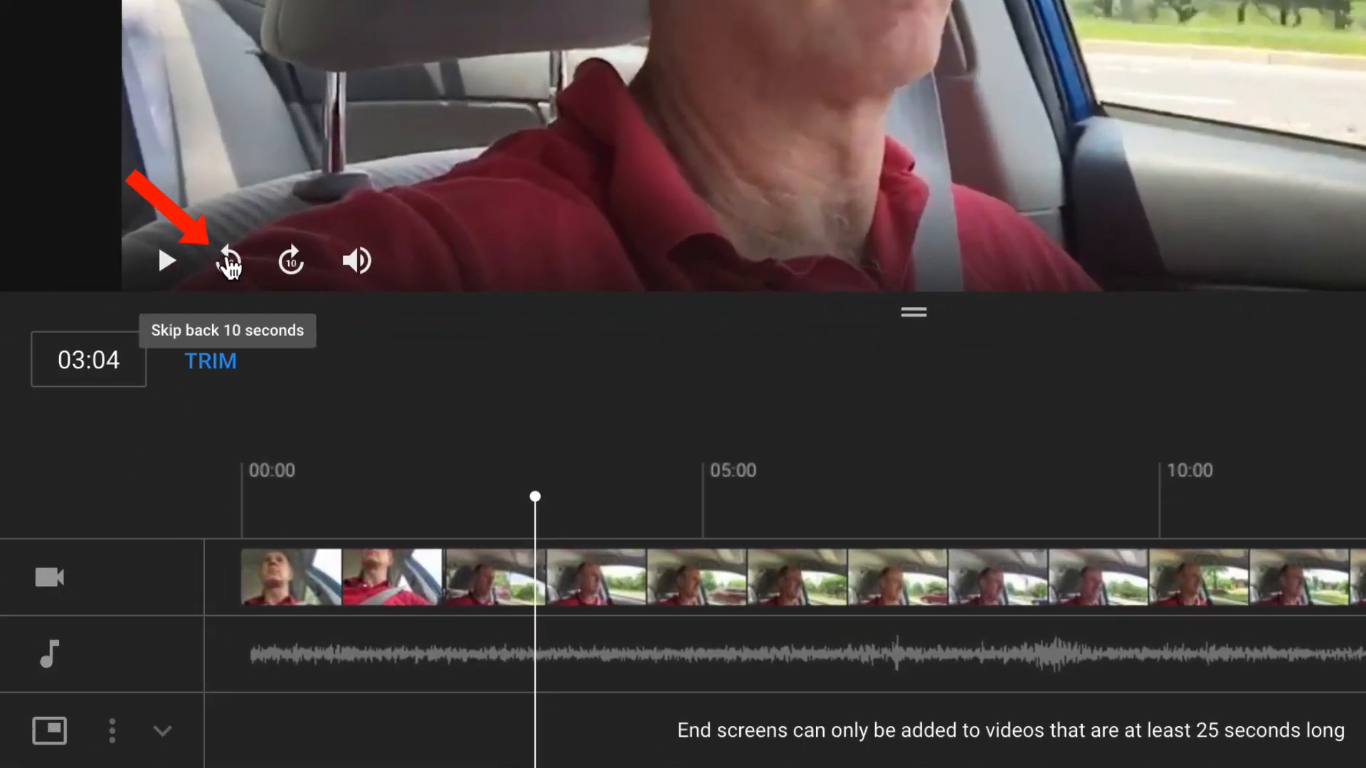
mouse_move(356, 259)
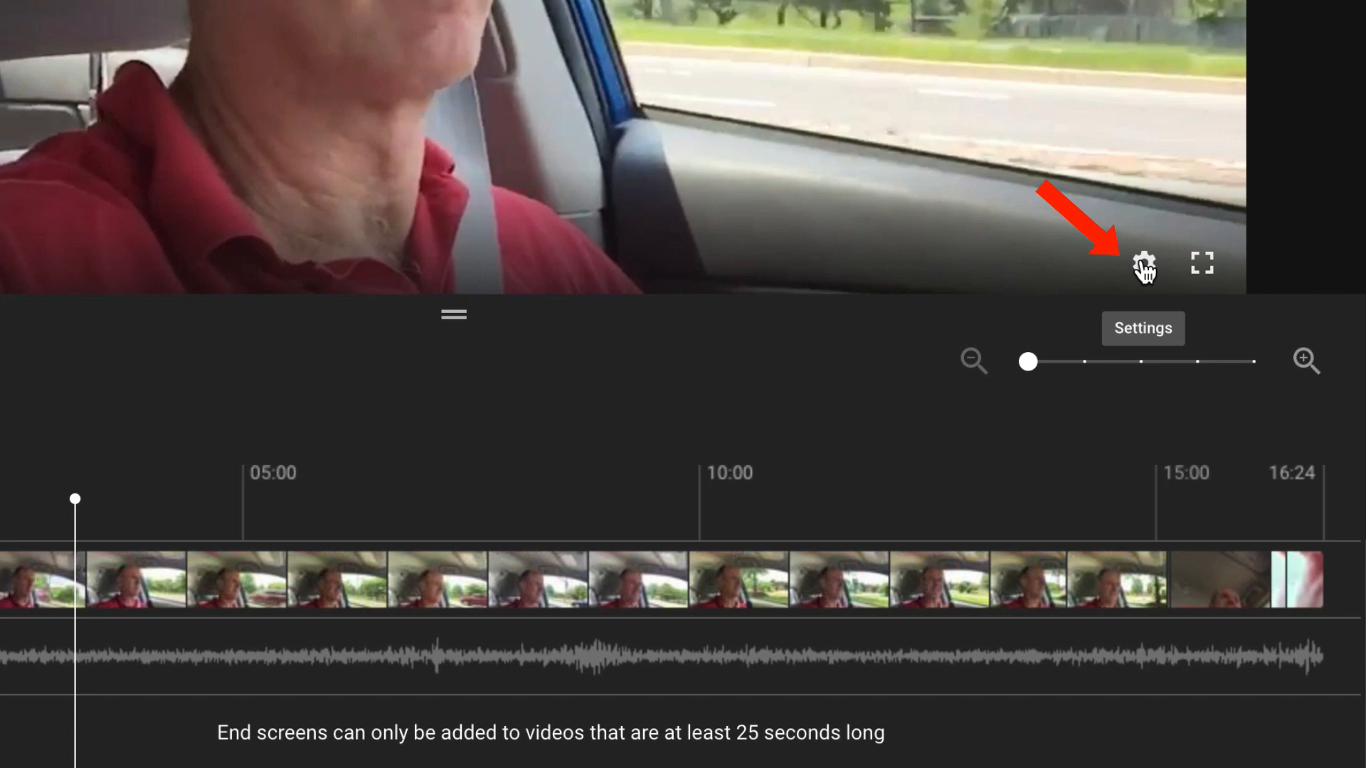
click(1144, 265)
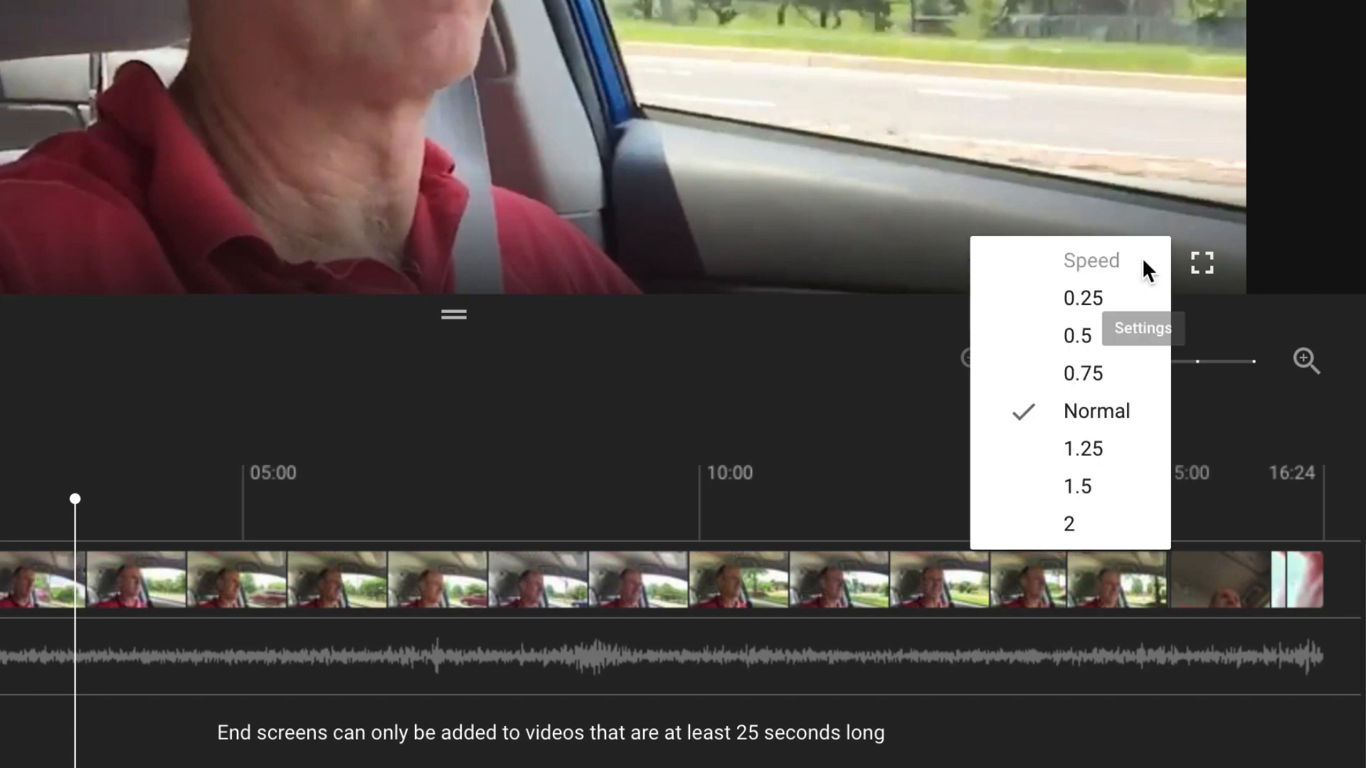
mouse_move(1093, 383)
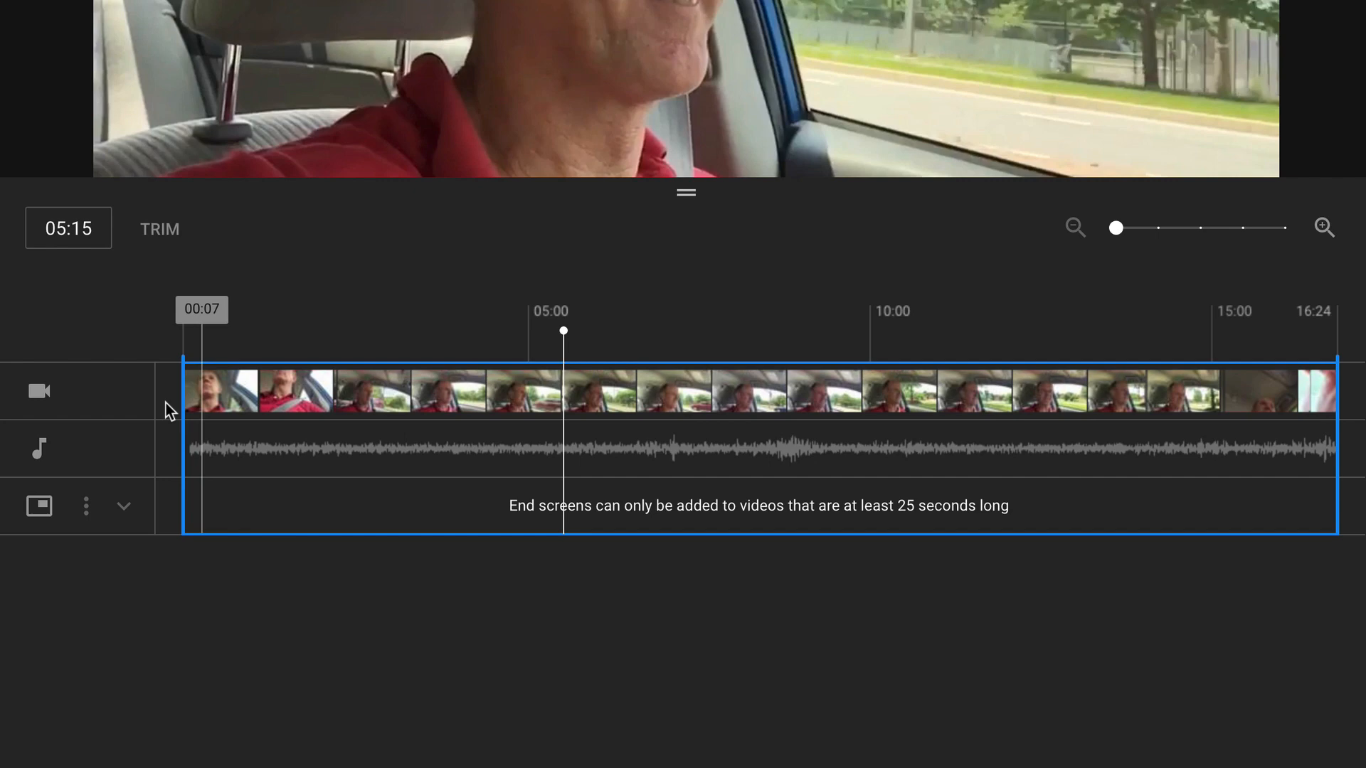
mouse_move(40, 390)
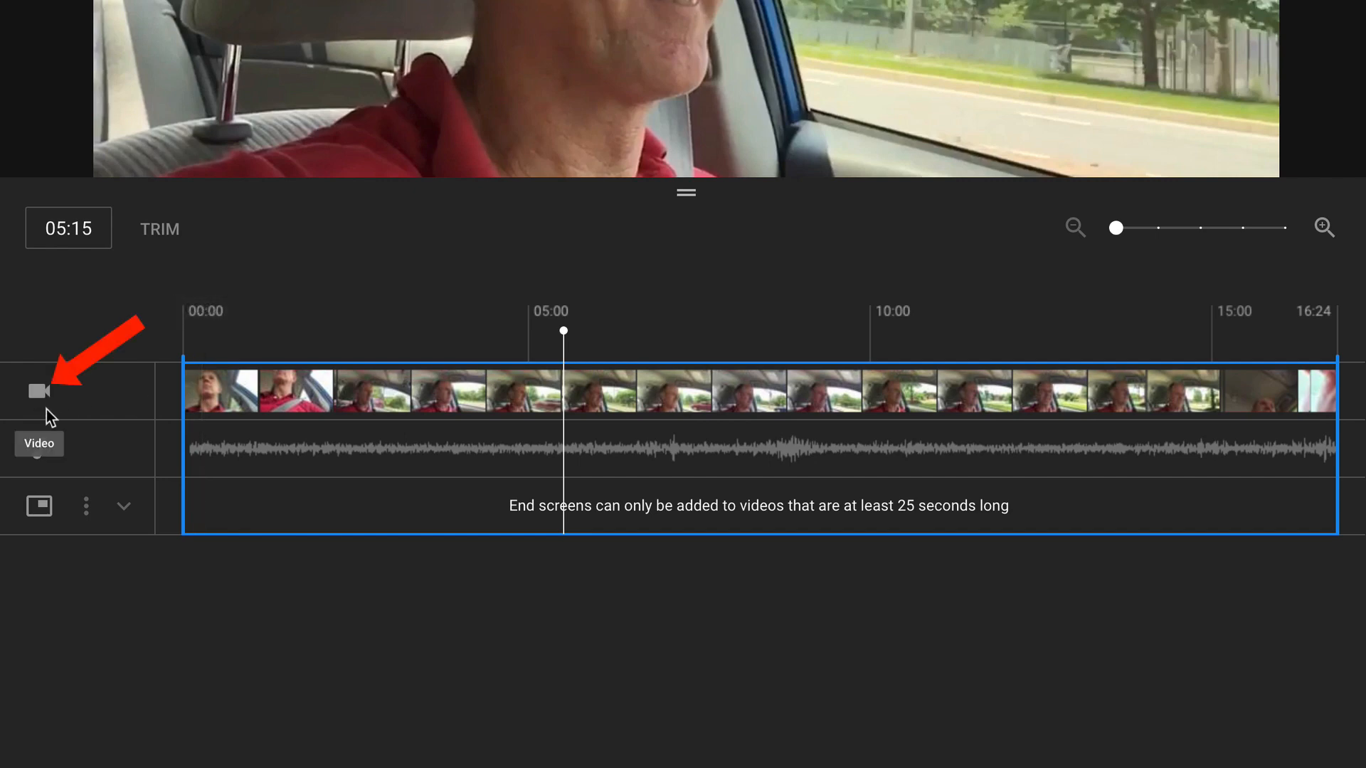
mouse_move(37, 452)
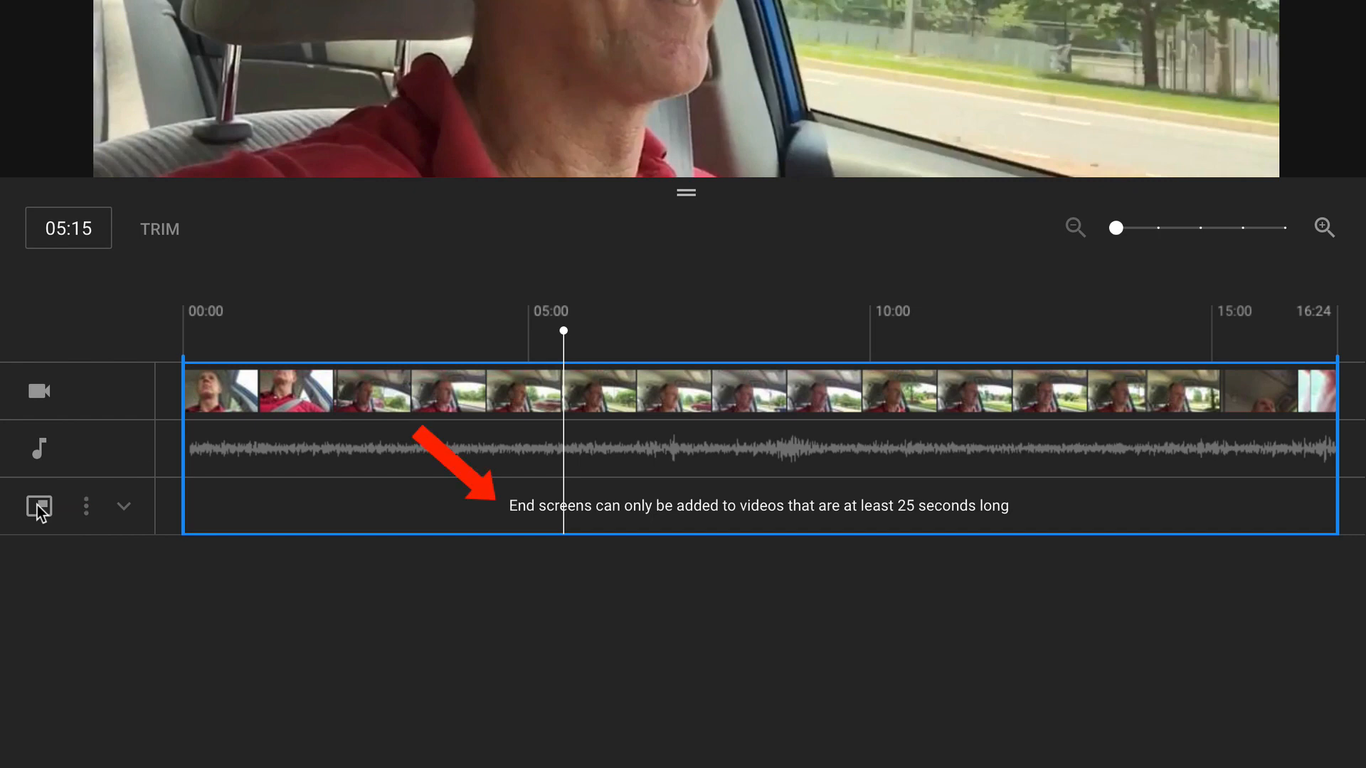
mouse_move(902, 521)
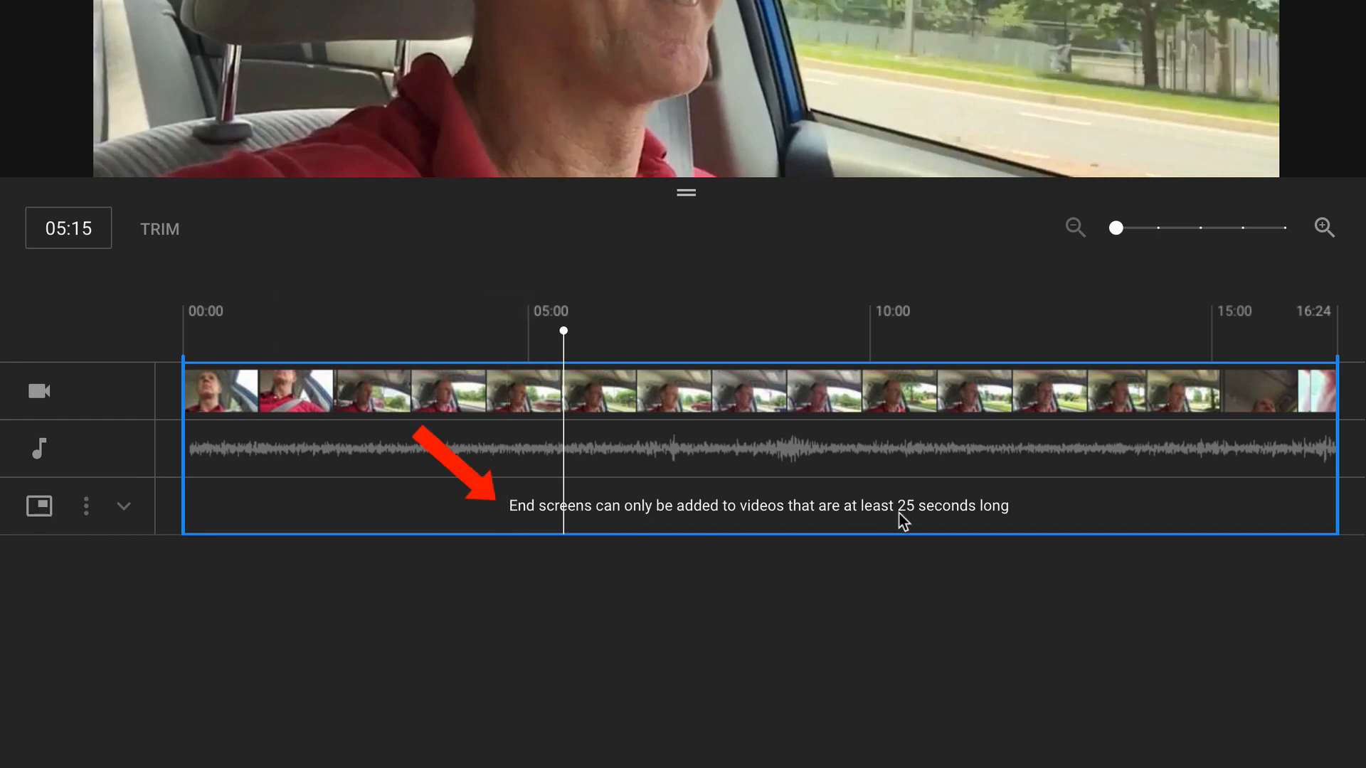
mouse_move(1105, 527)
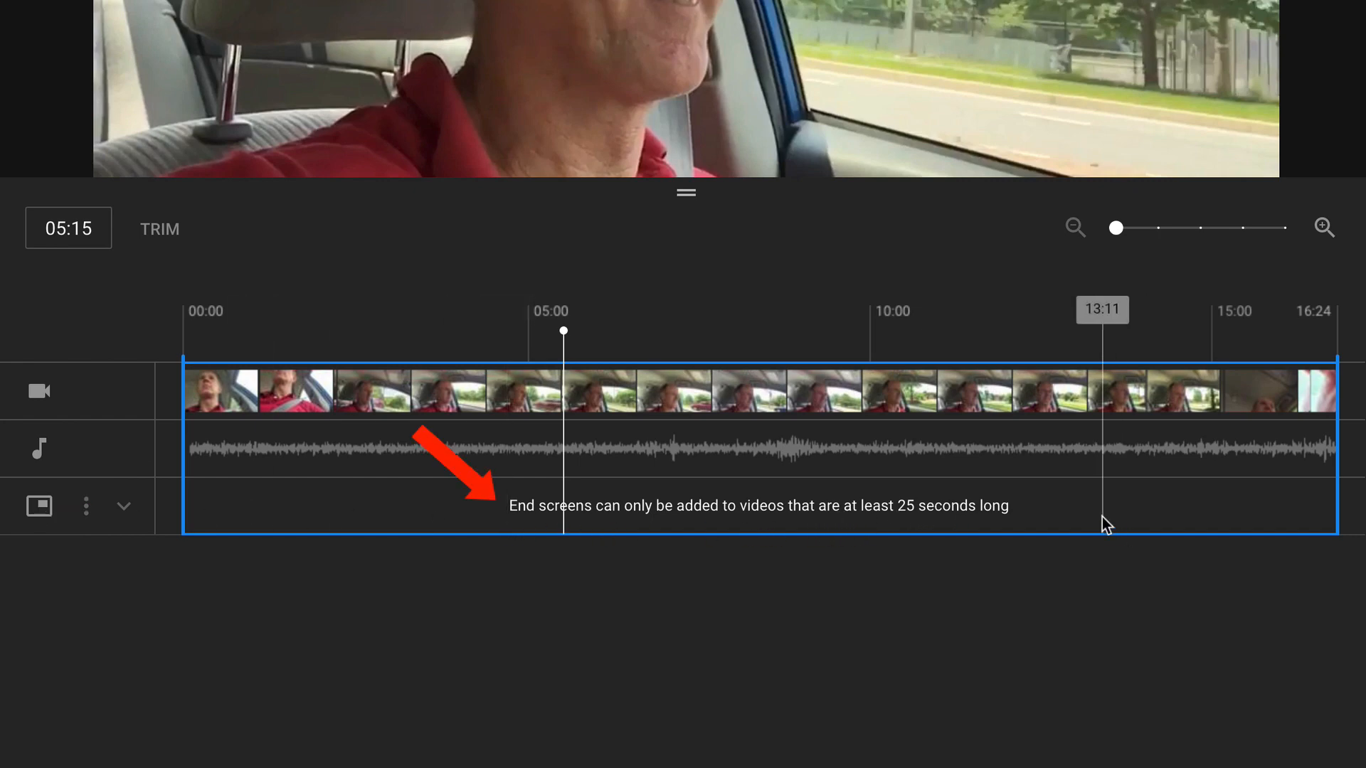
mouse_move(1118, 228)
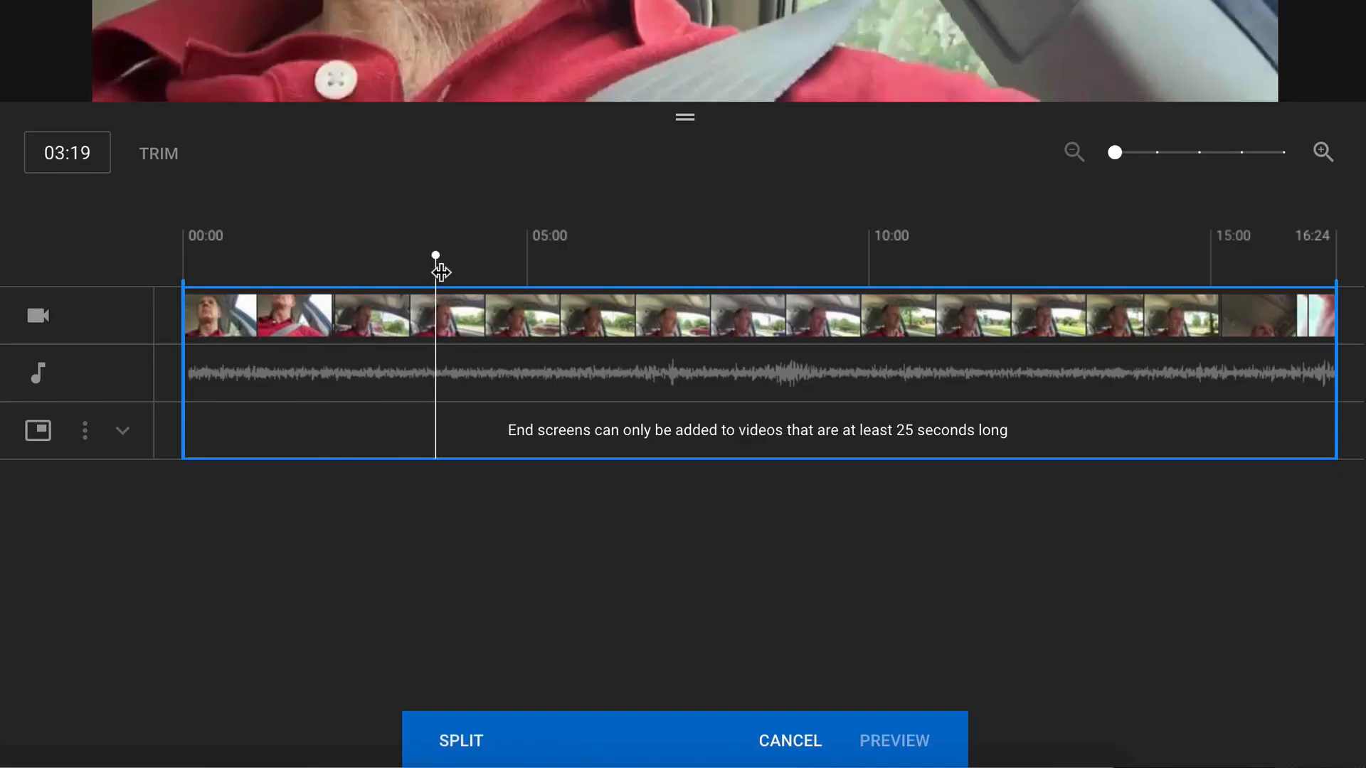
Move the playhead to 05:00 and split out the section from 05:00 to 10:00
drag(436, 256, 526, 256)
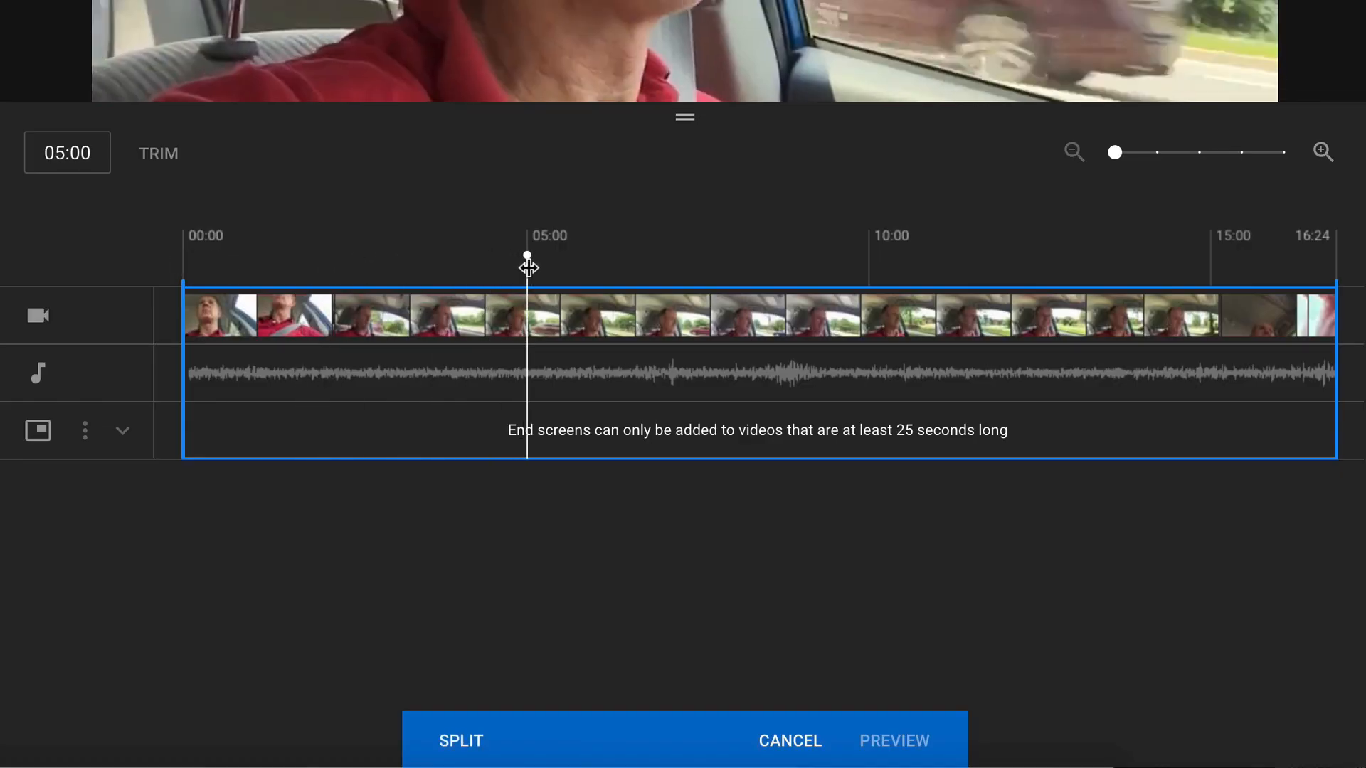
click(460, 740)
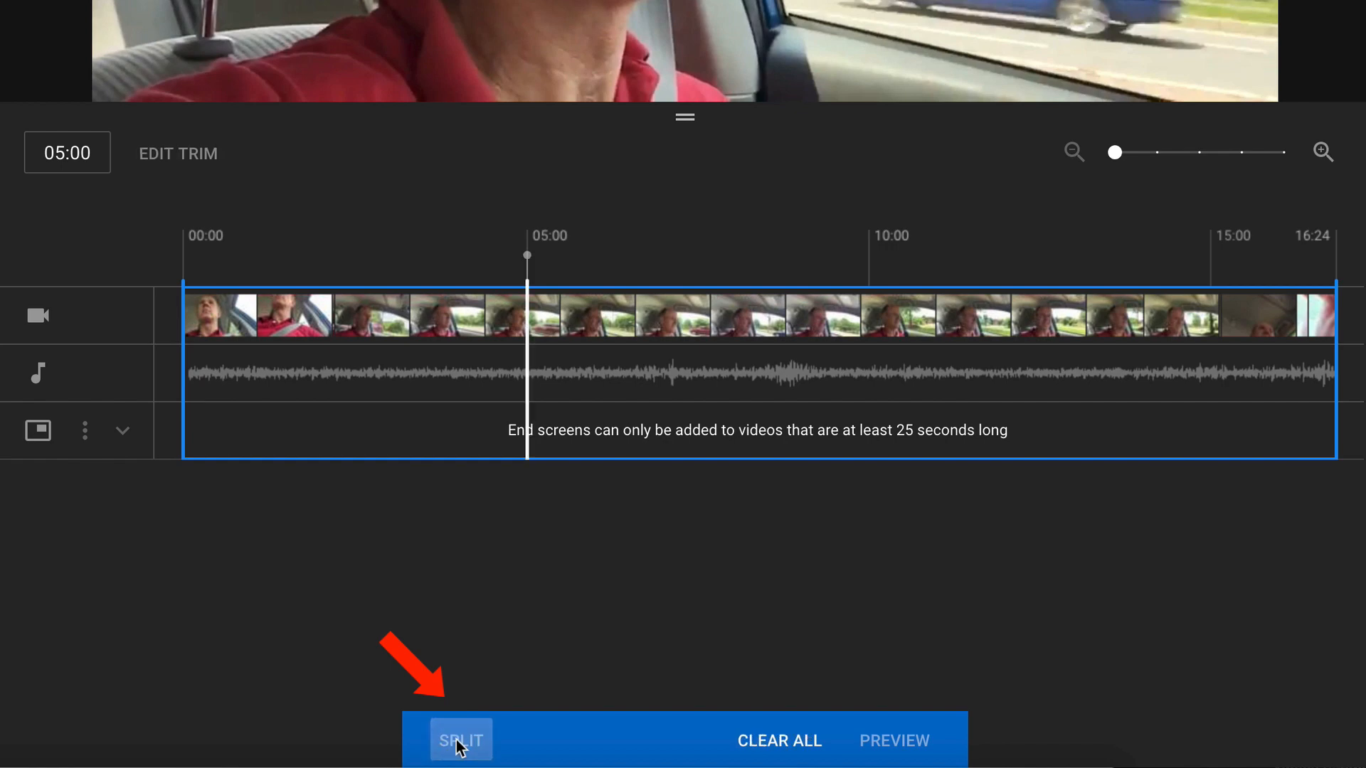
click(459, 740)
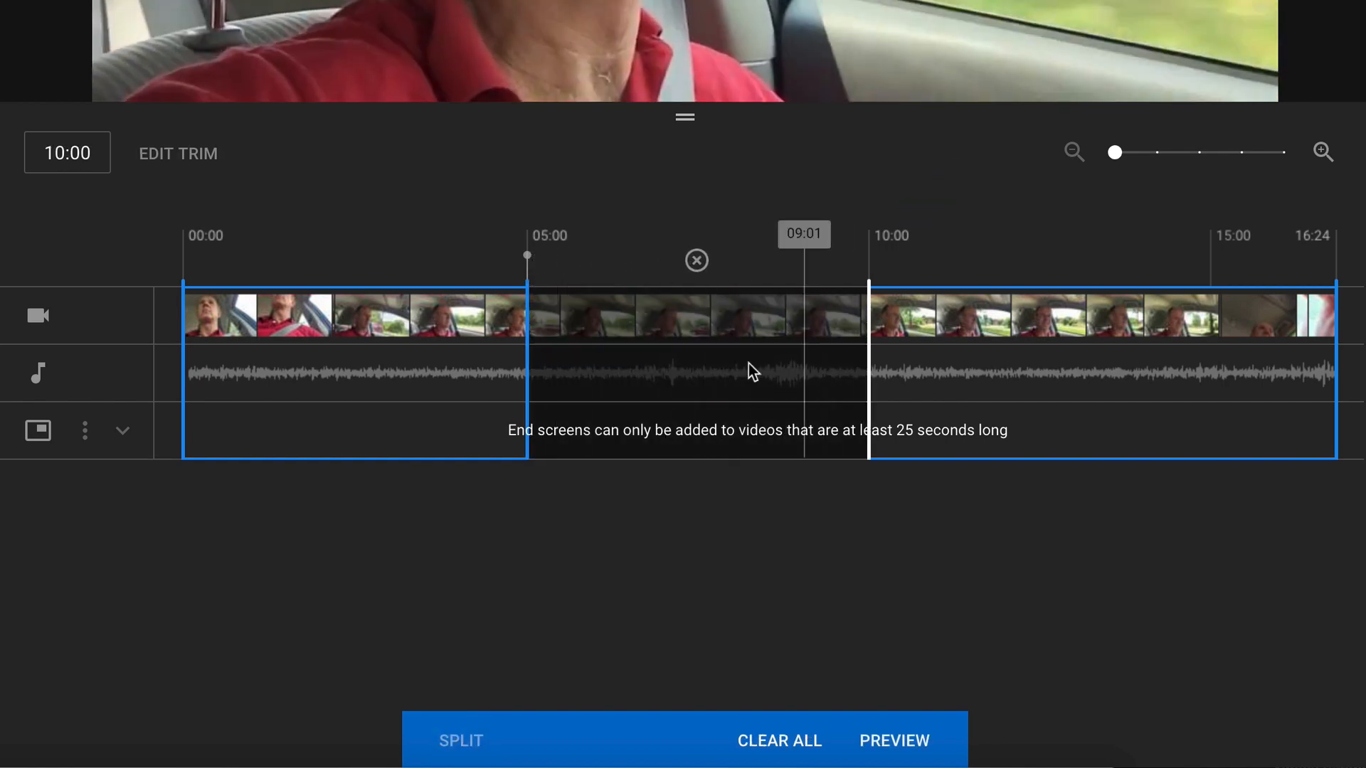
mouse_move(696, 260)
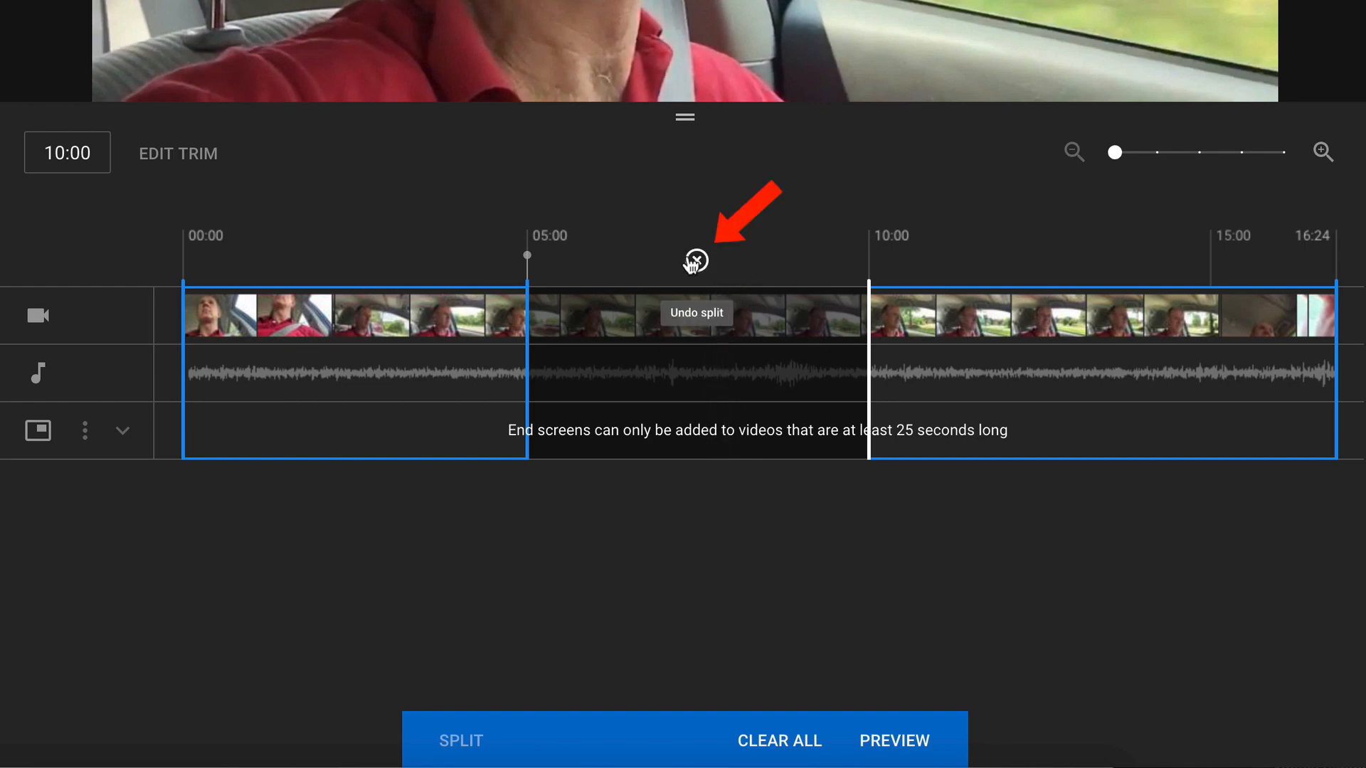
mouse_move(695, 317)
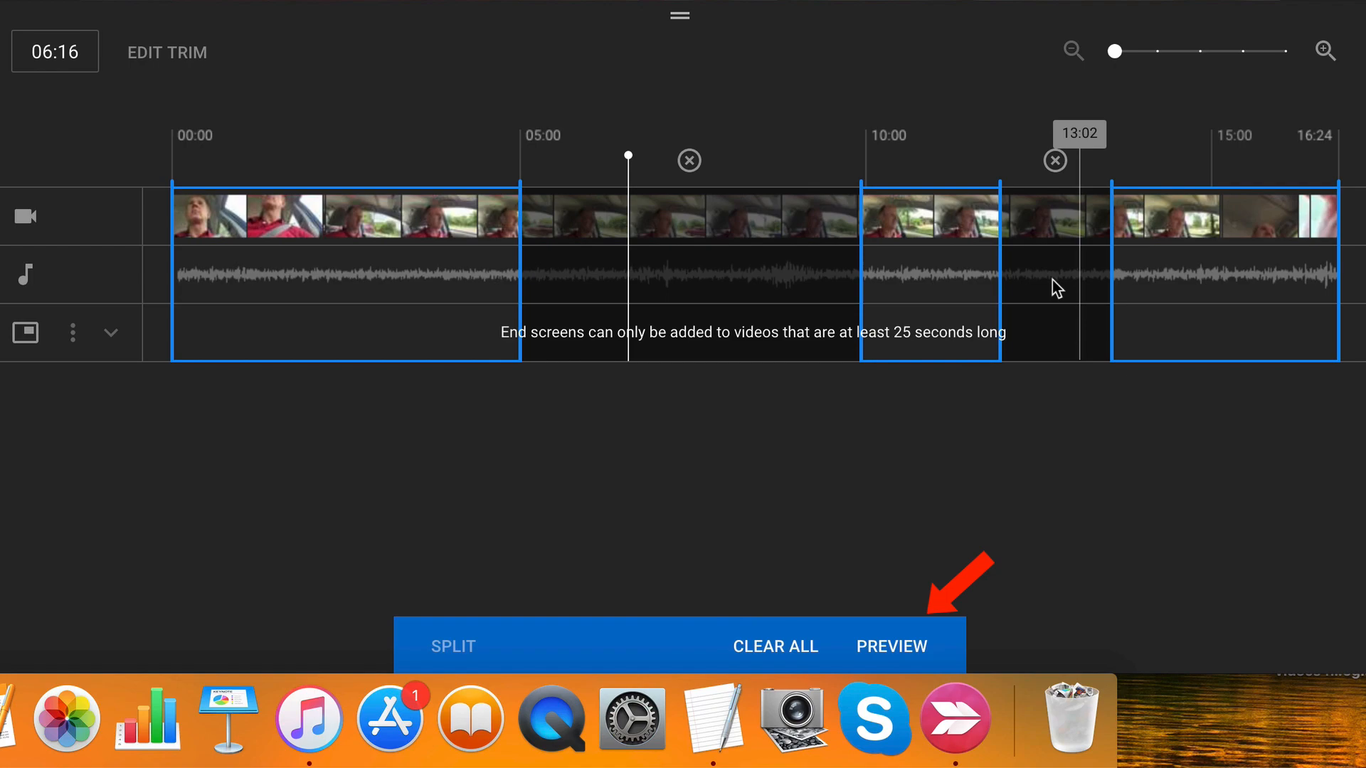
Preview the Driving video with the cut sections removed
click(891, 646)
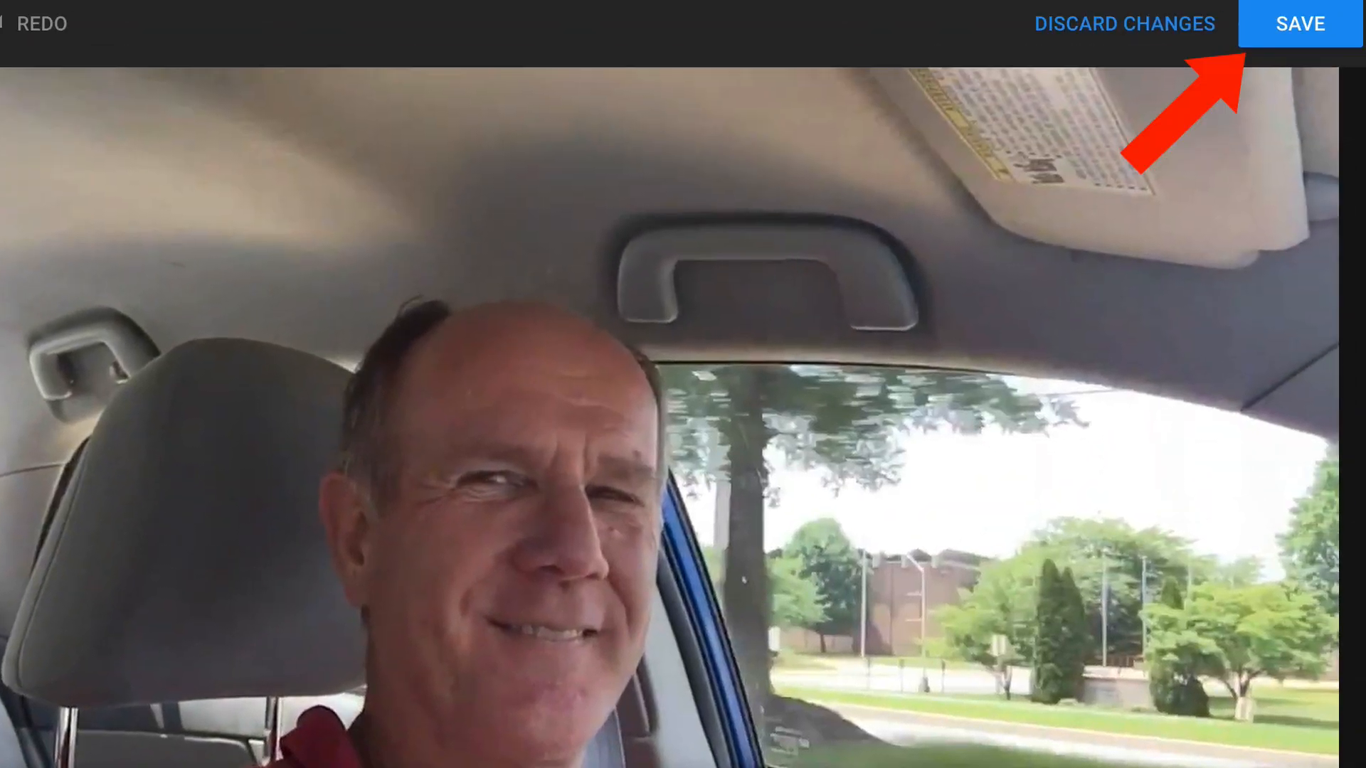
Save the cuts to the existing Driving video so it shows as edit in progress
click(1299, 25)
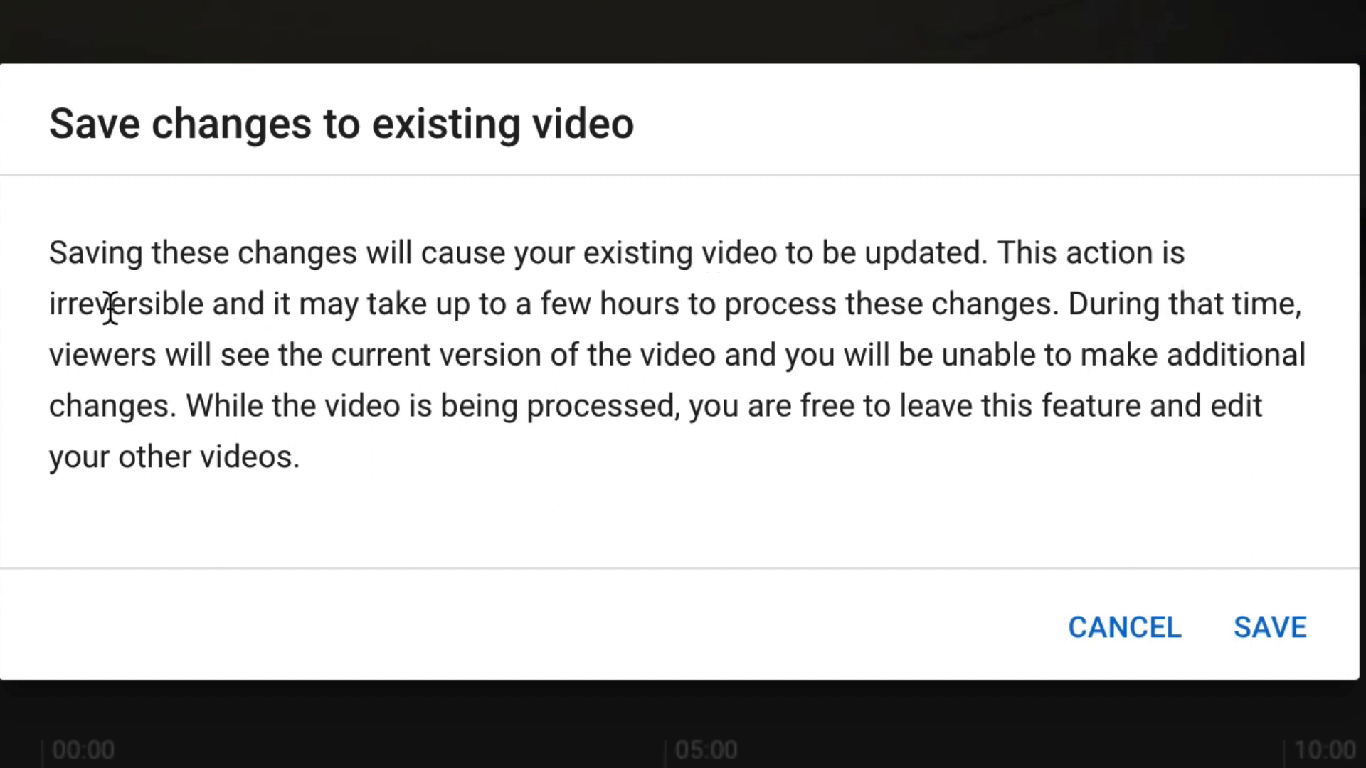
mouse_move(706, 304)
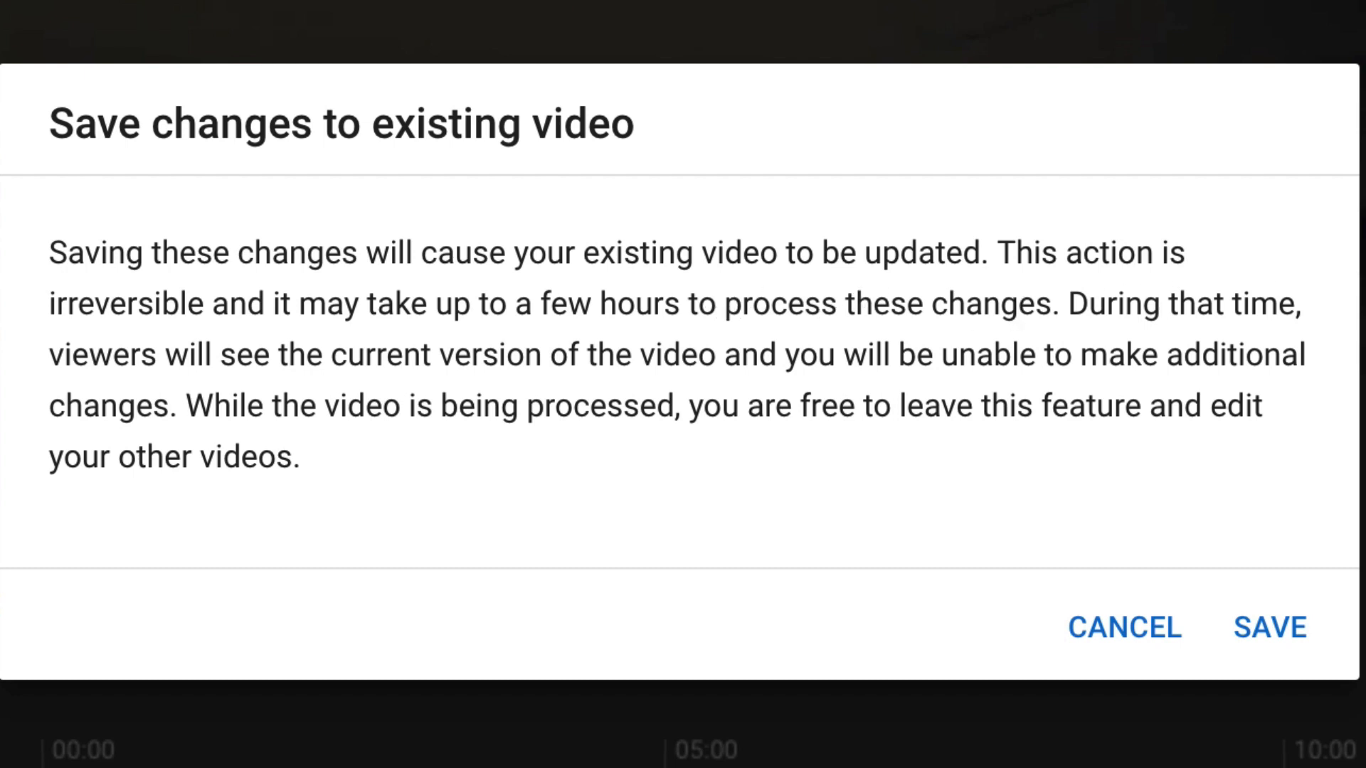
mouse_move(490, 354)
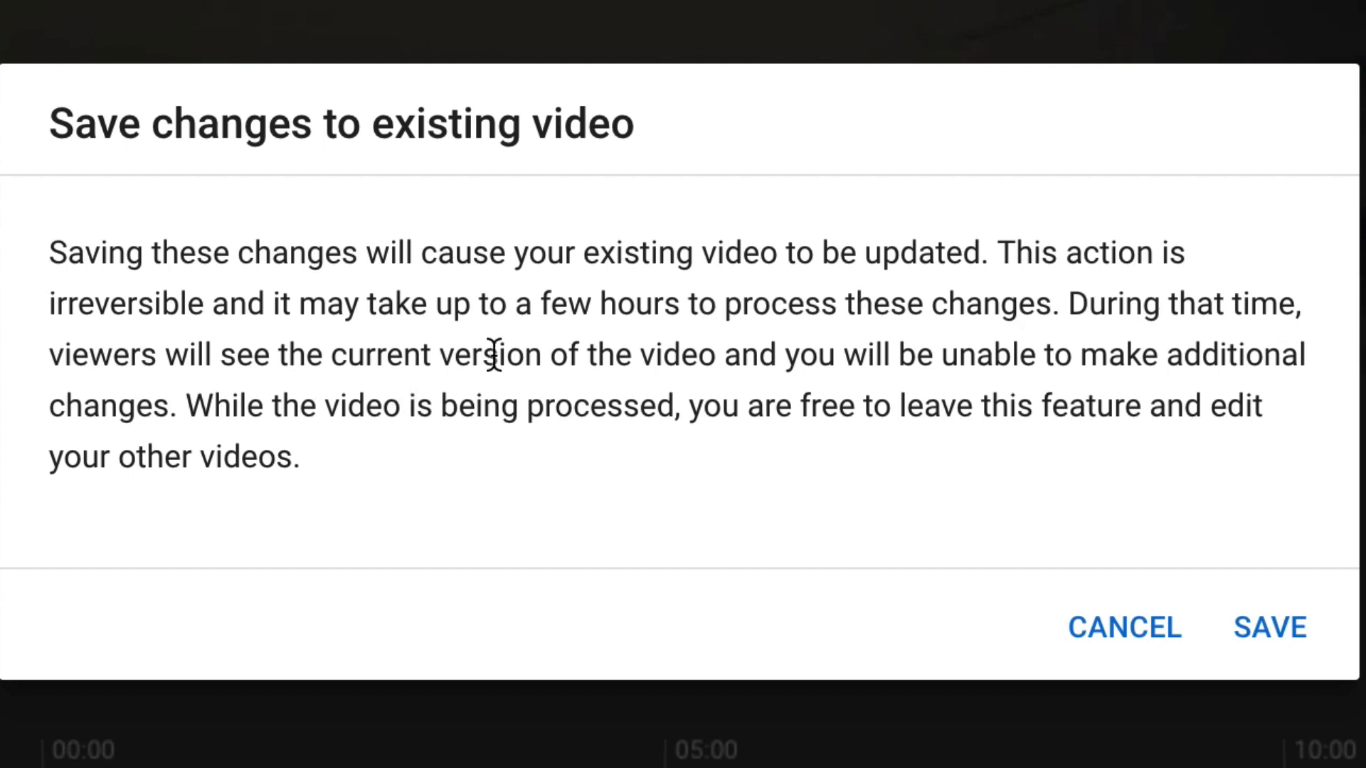
mouse_move(1037, 392)
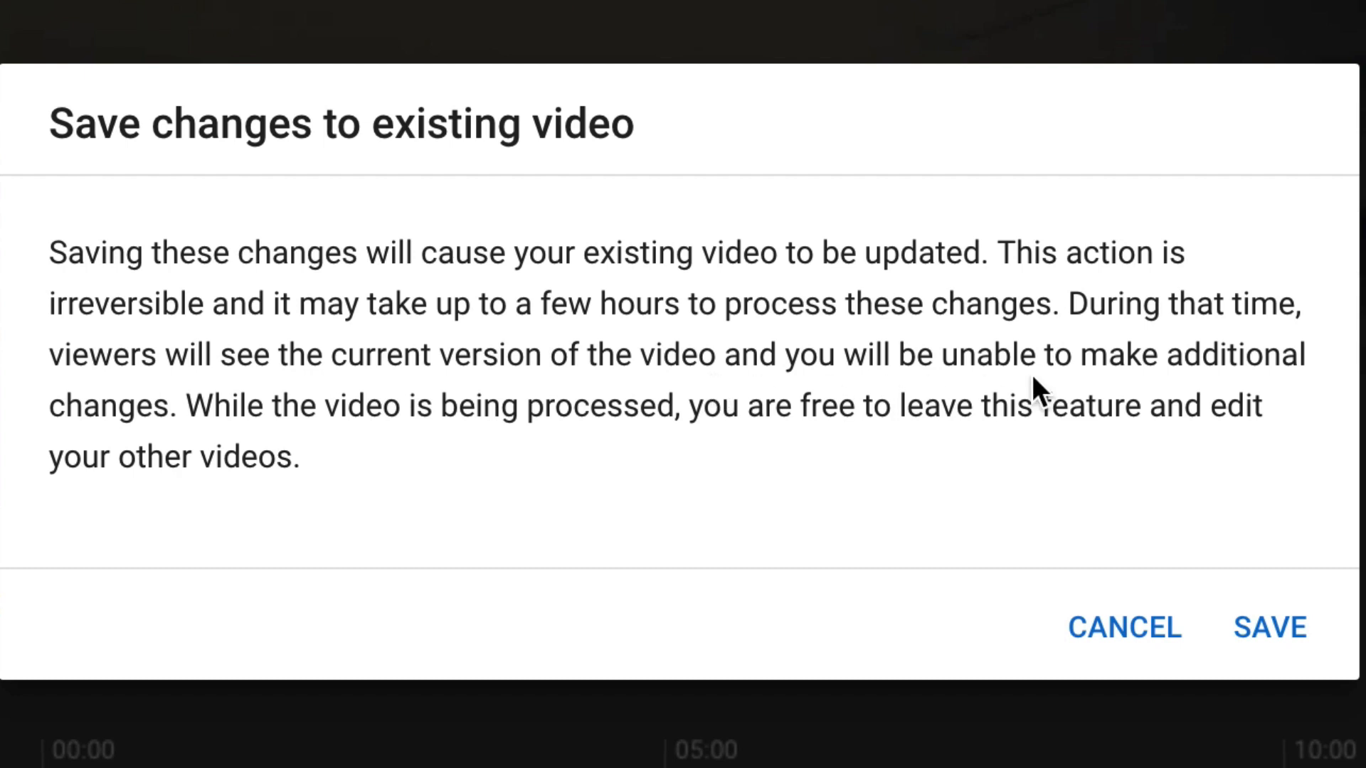
mouse_move(219, 419)
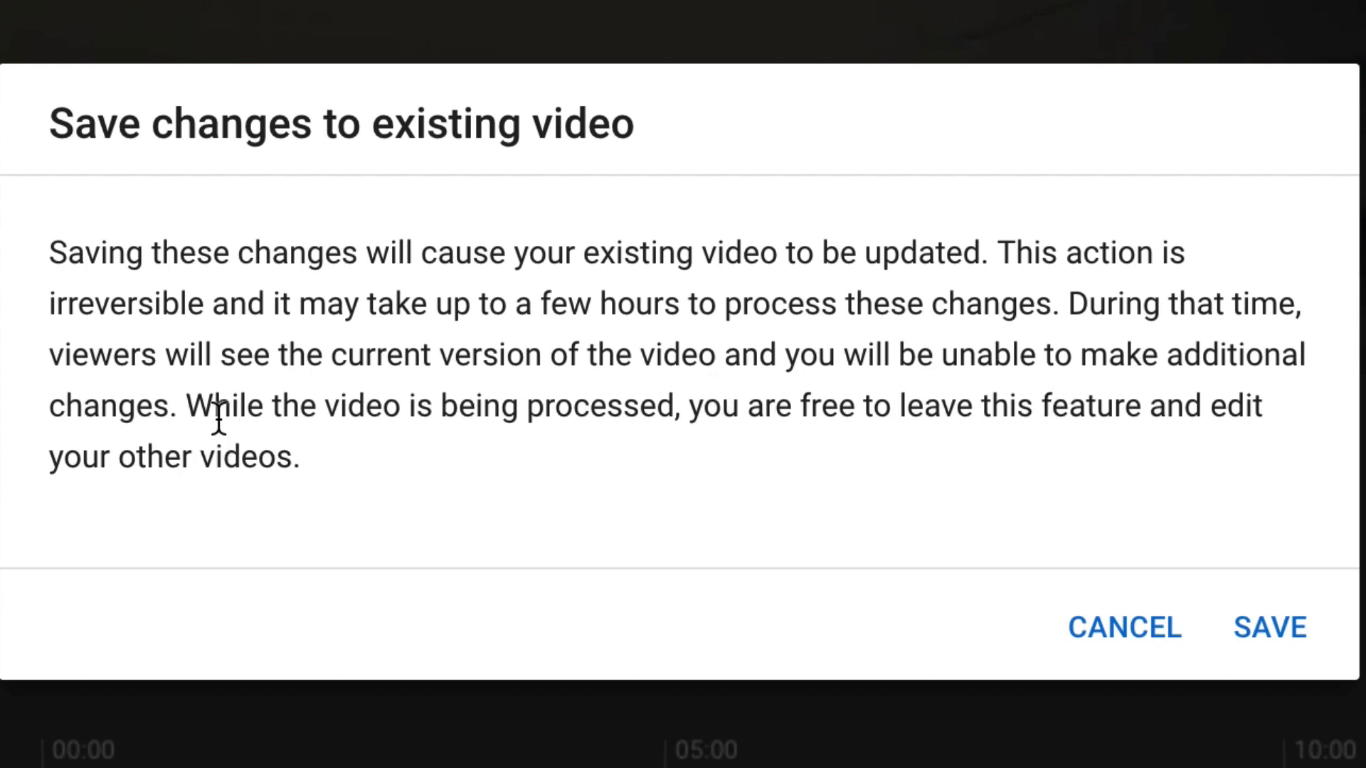
mouse_move(1252, 421)
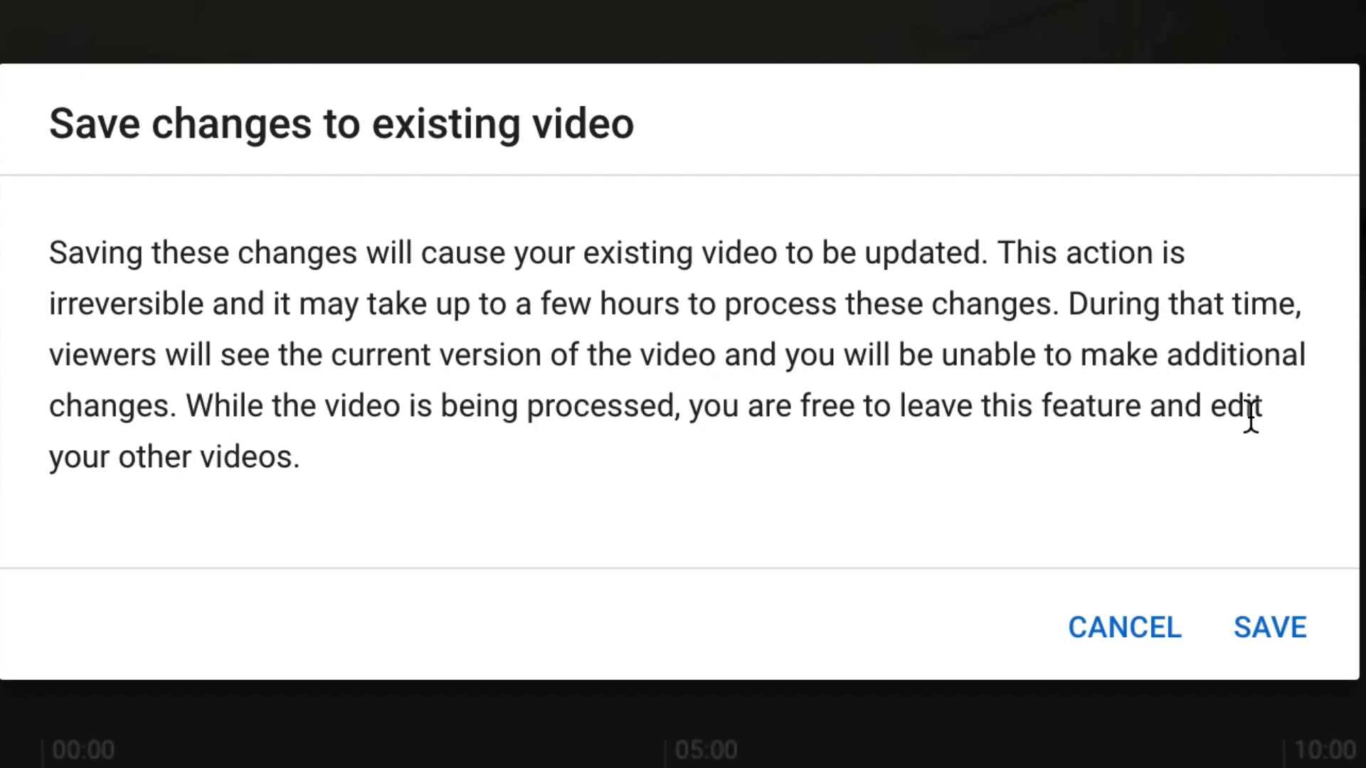
mouse_move(411, 486)
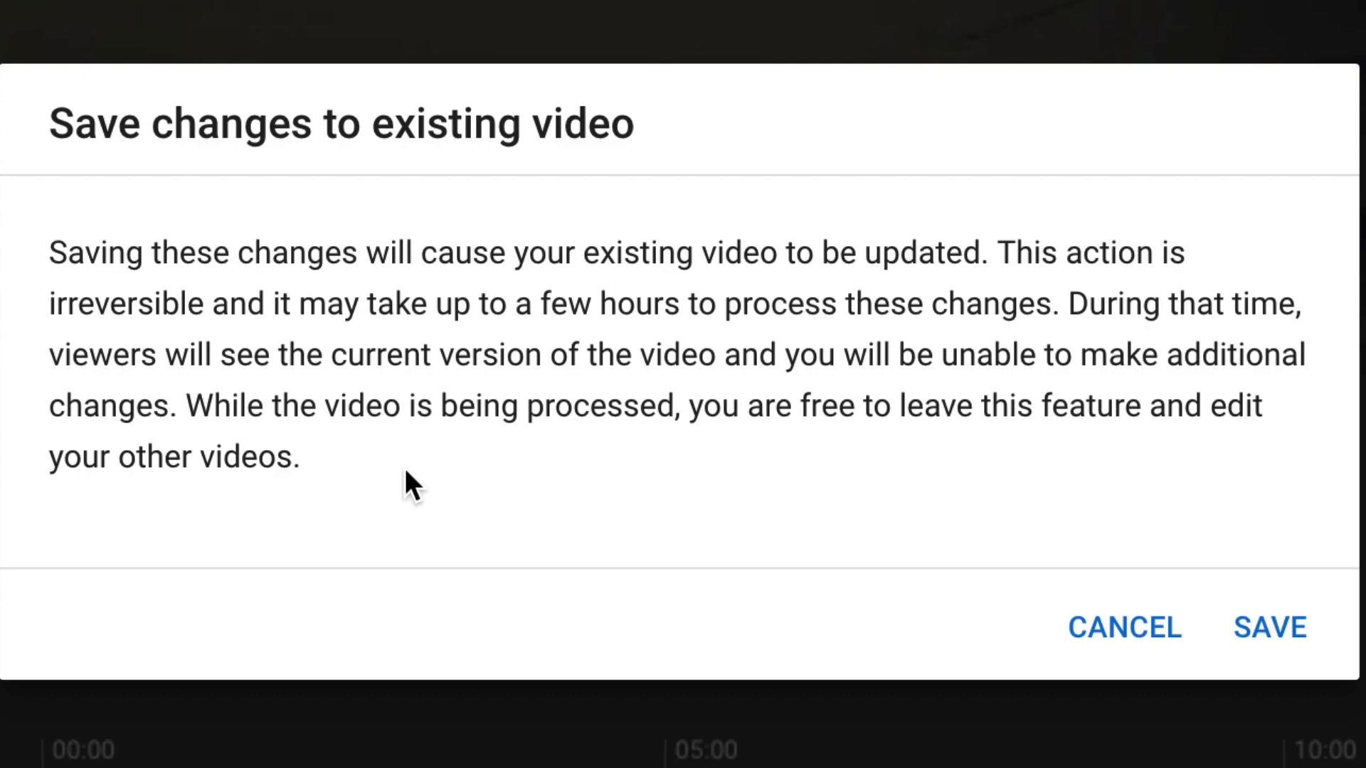
click(1269, 627)
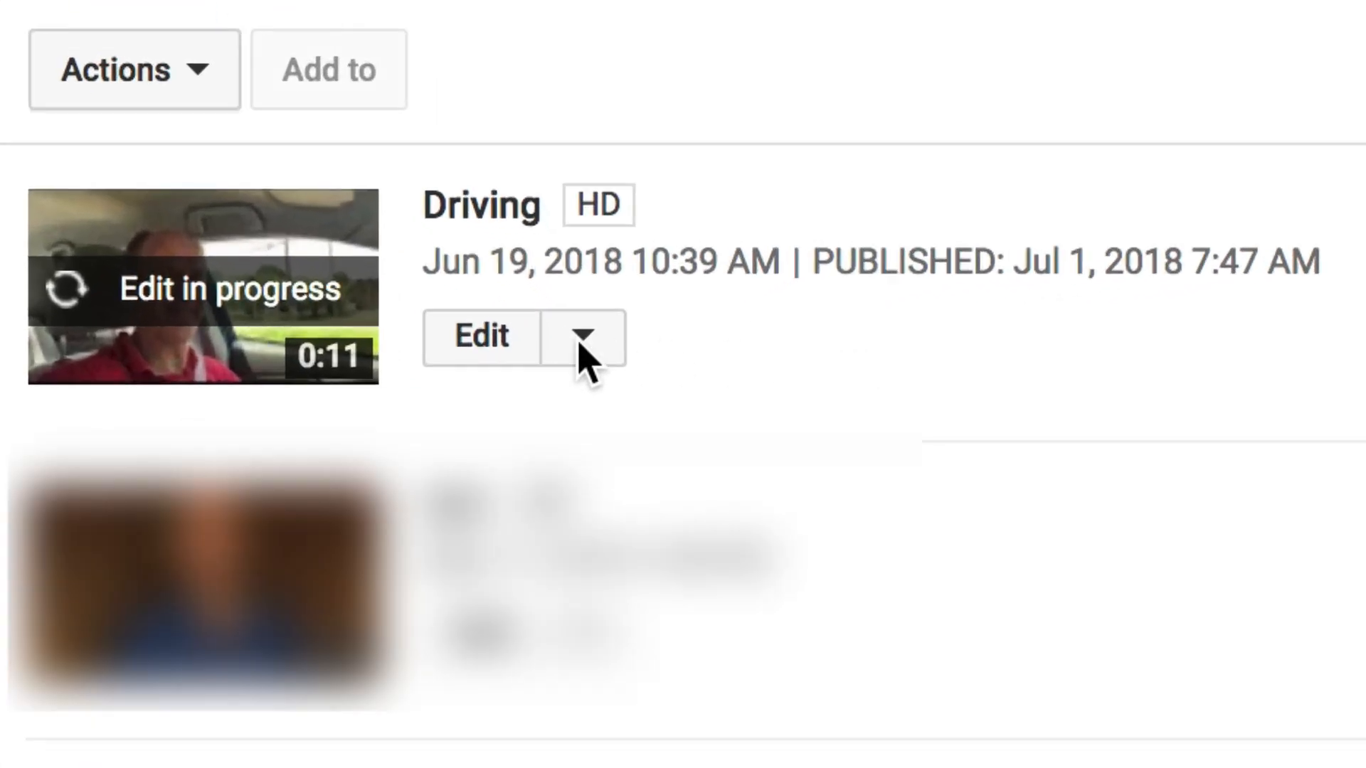
mouse_move(165, 290)
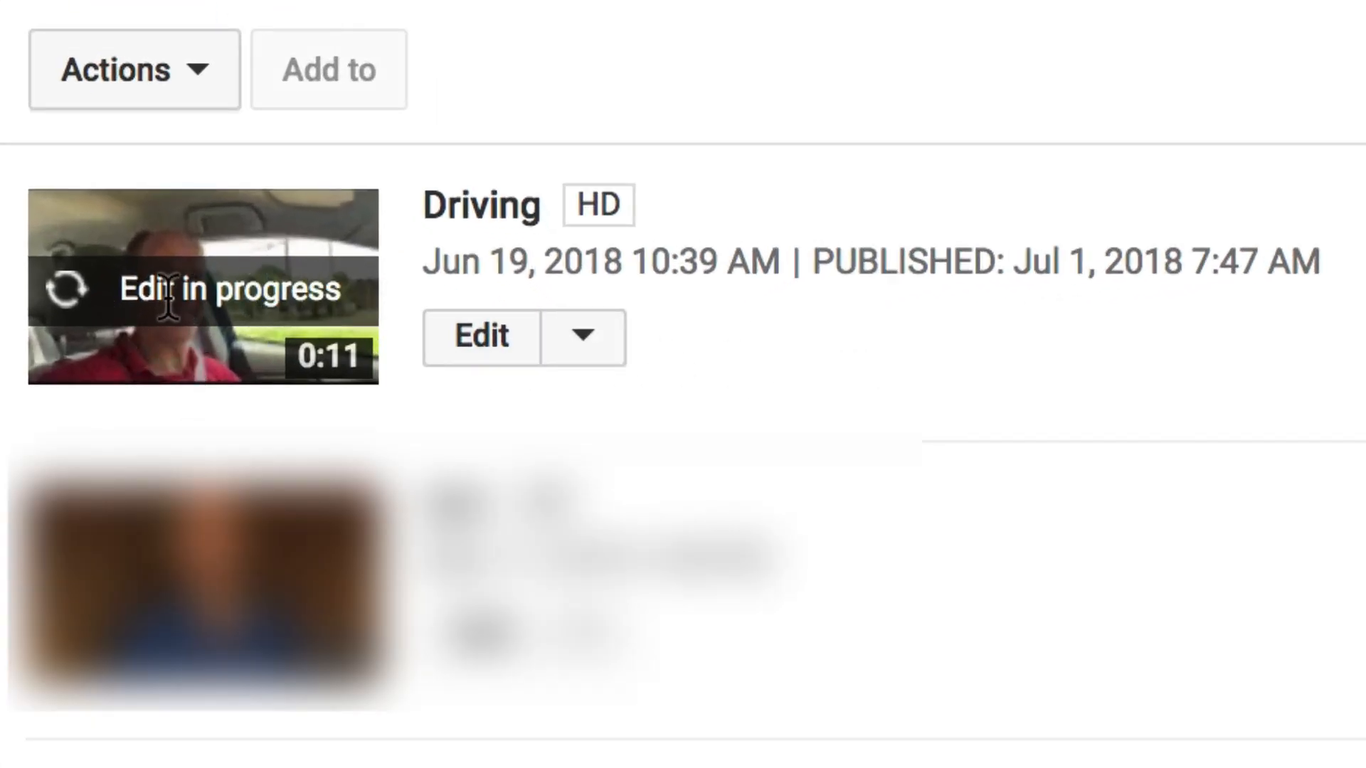
mouse_move(340, 332)
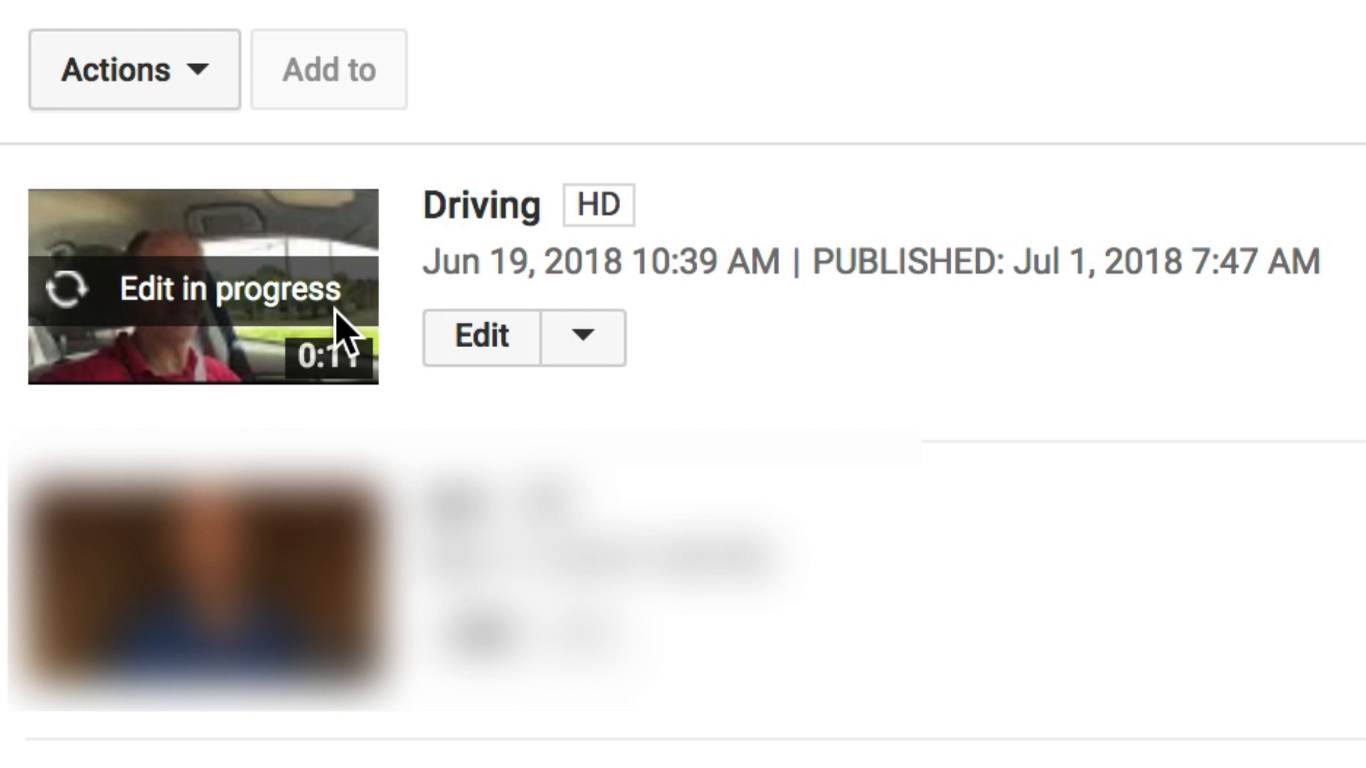
mouse_move(219, 300)
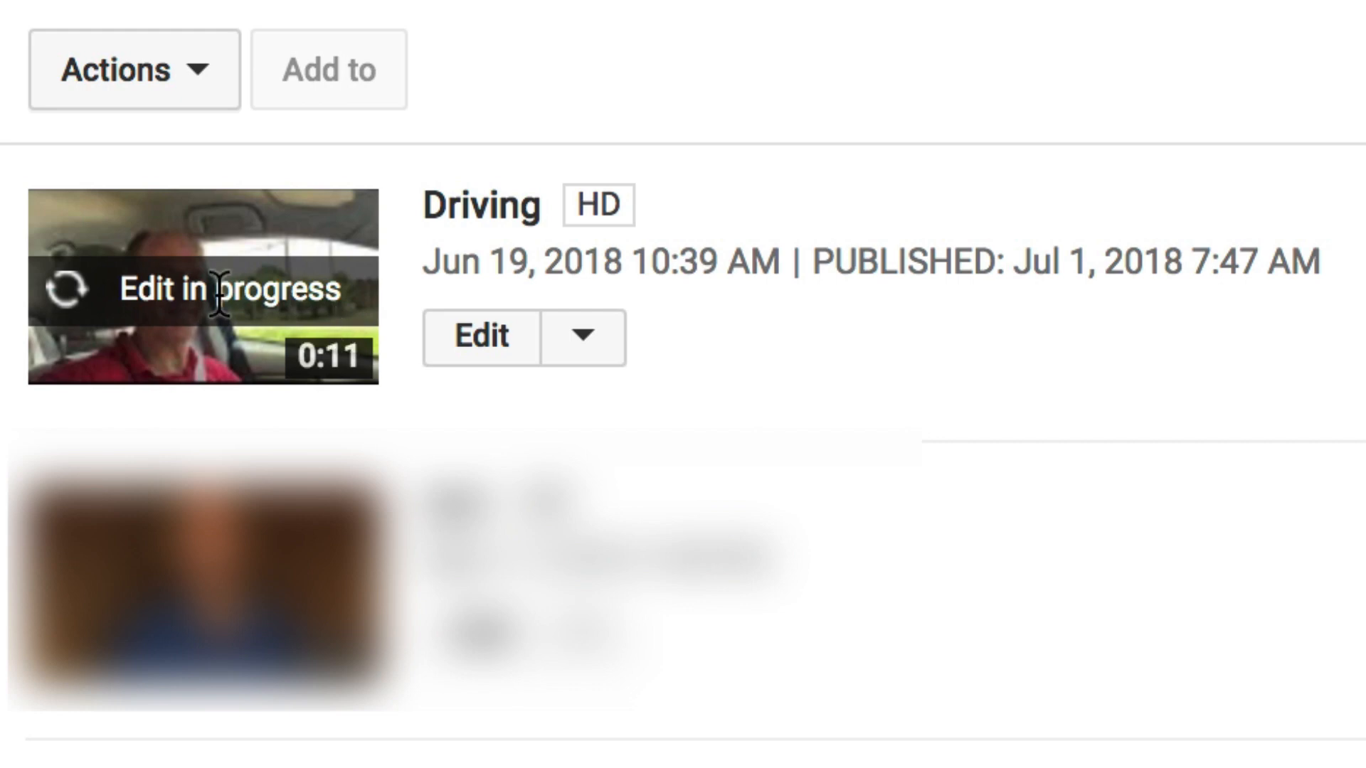